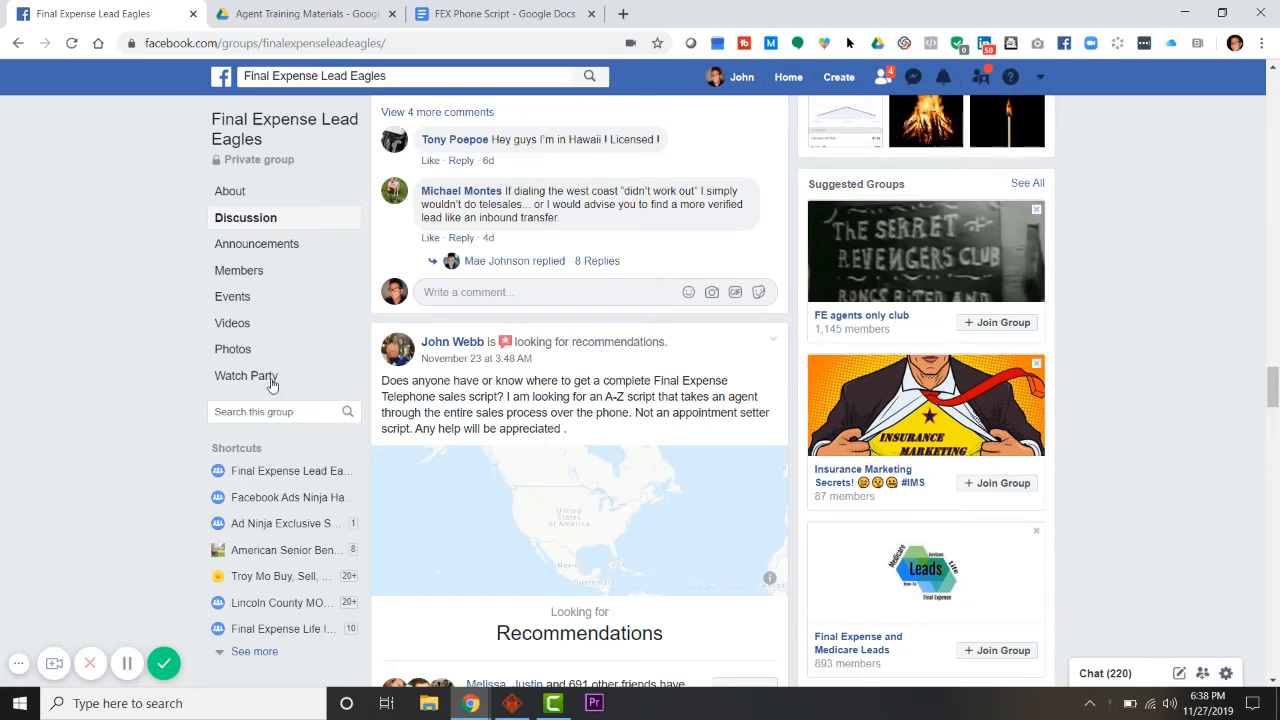
pyautogui.moveTo(920, 256)
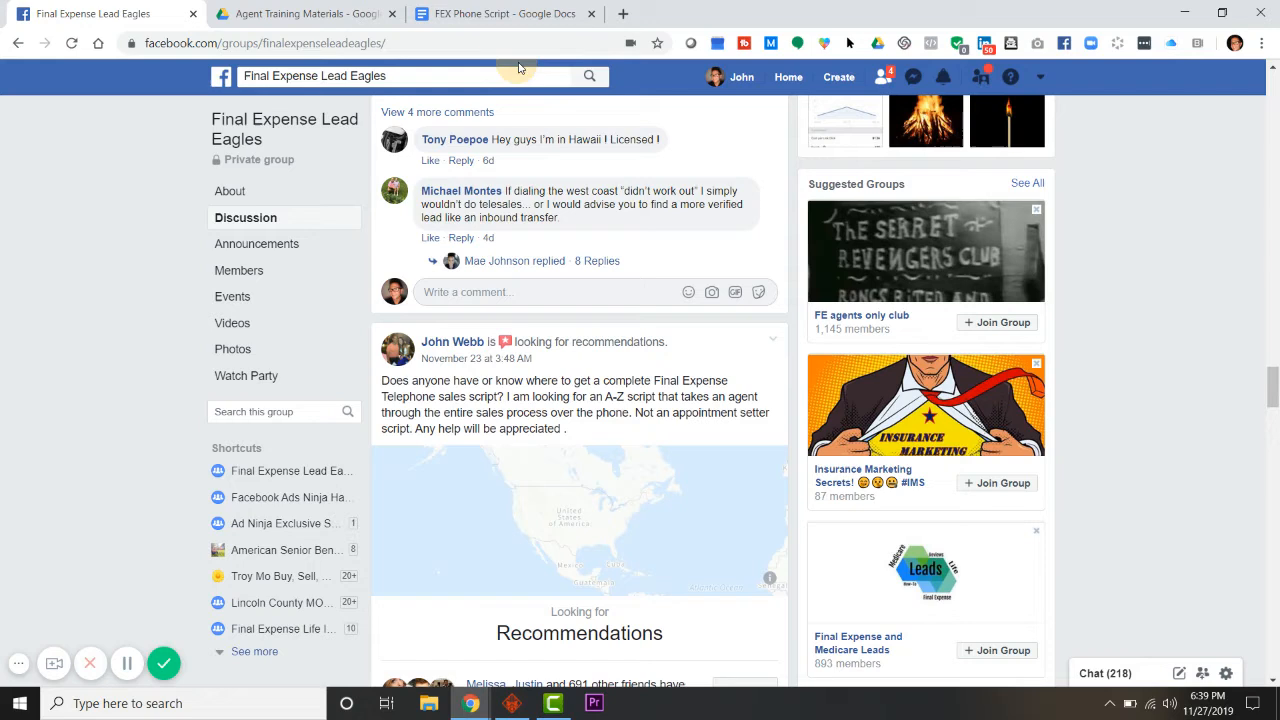
pyautogui.moveTo(504, 12)
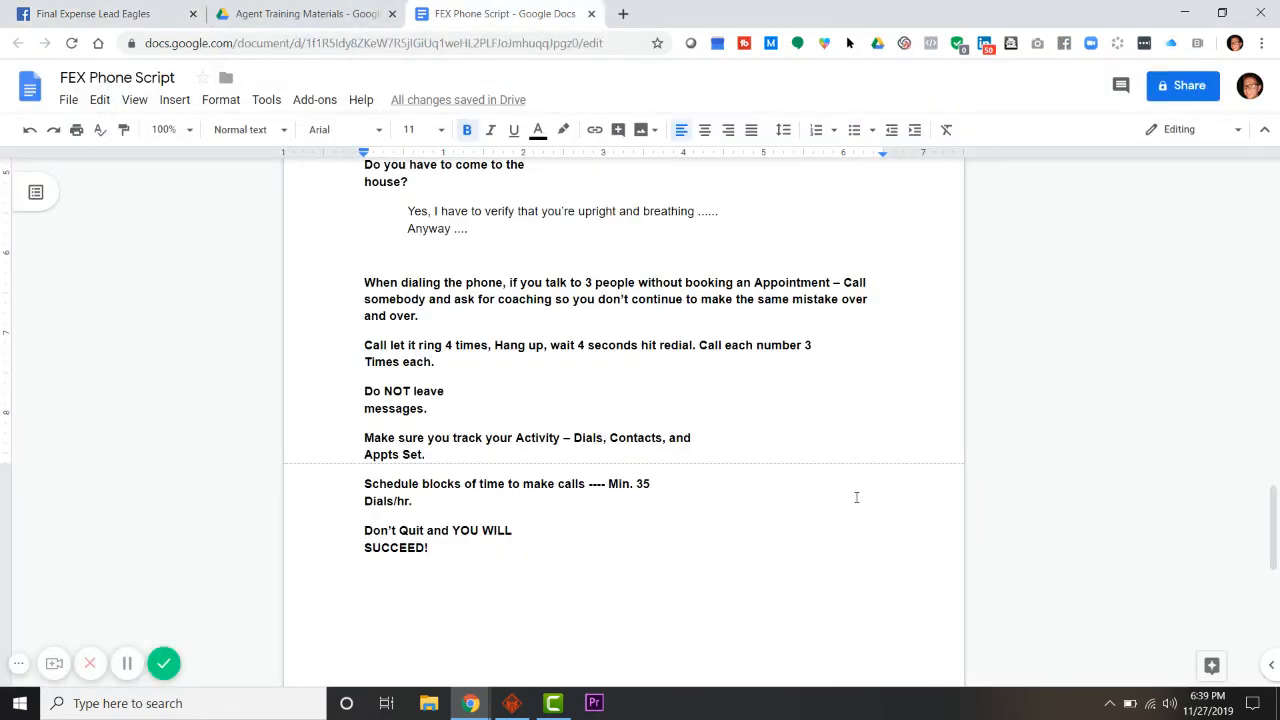
pyautogui.scroll(-3)
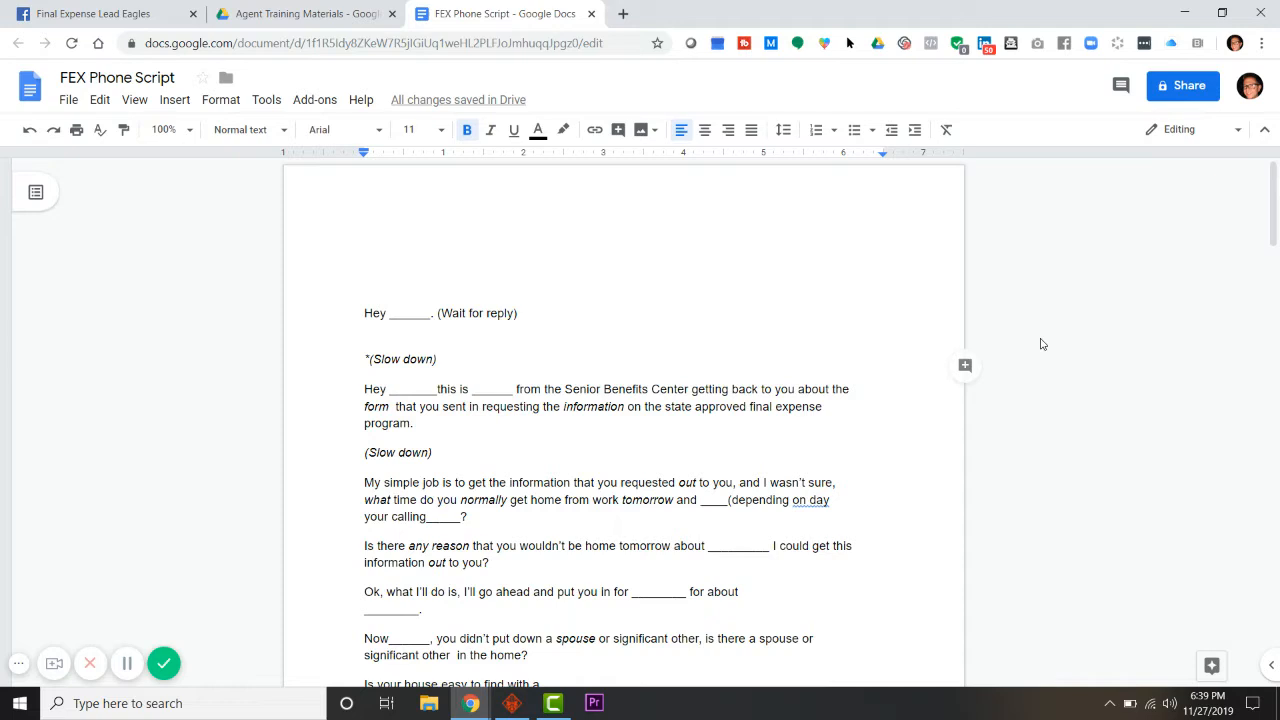
pyautogui.scroll(-3)
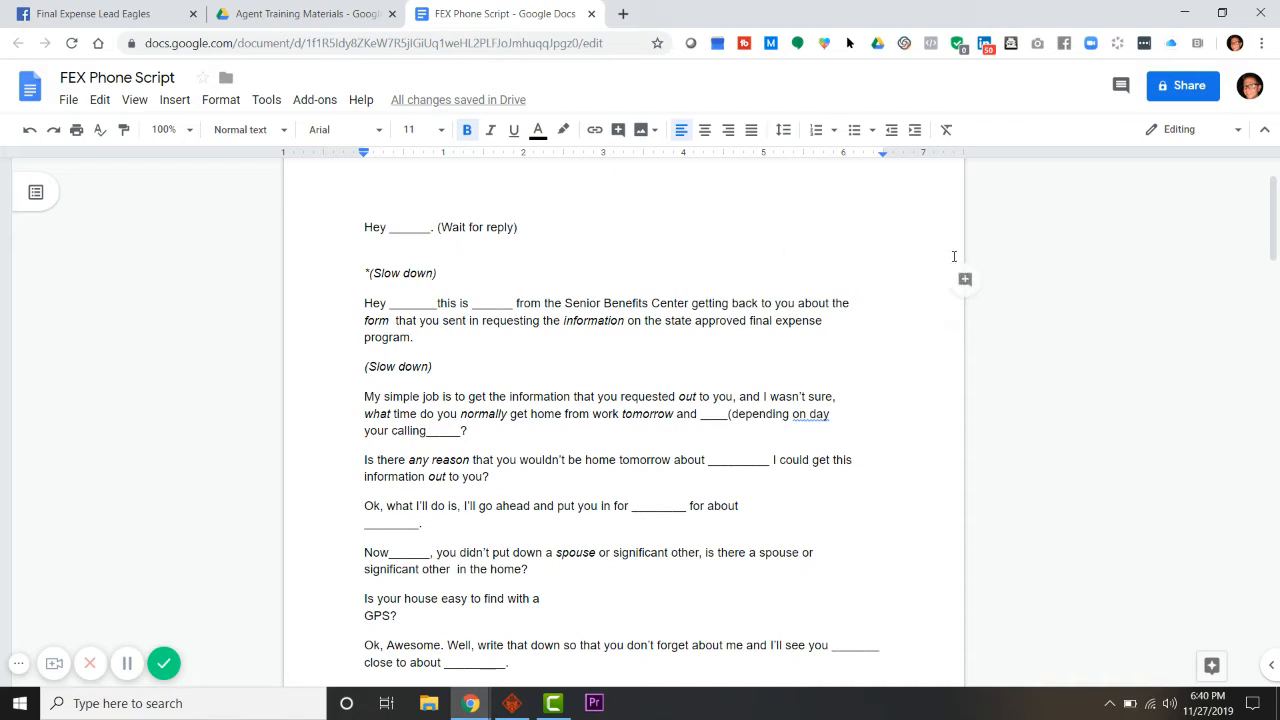
pyautogui.moveTo(1040, 314)
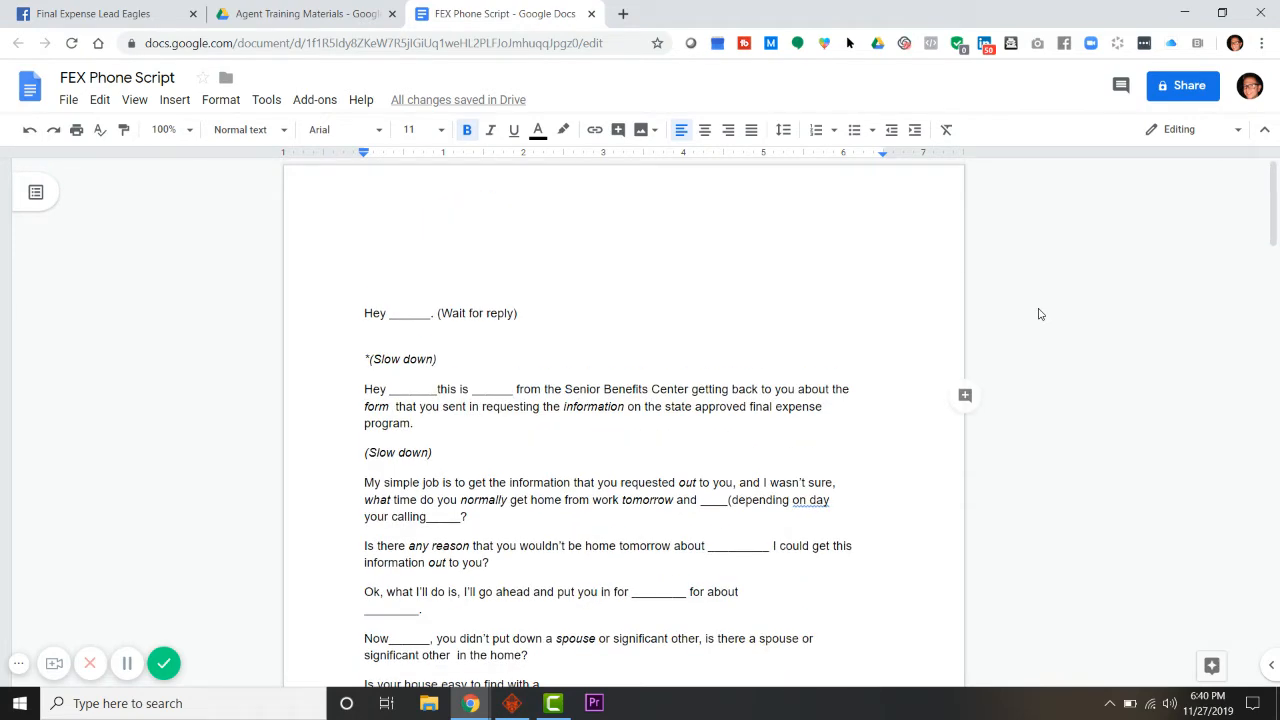
pyautogui.scroll(-3)
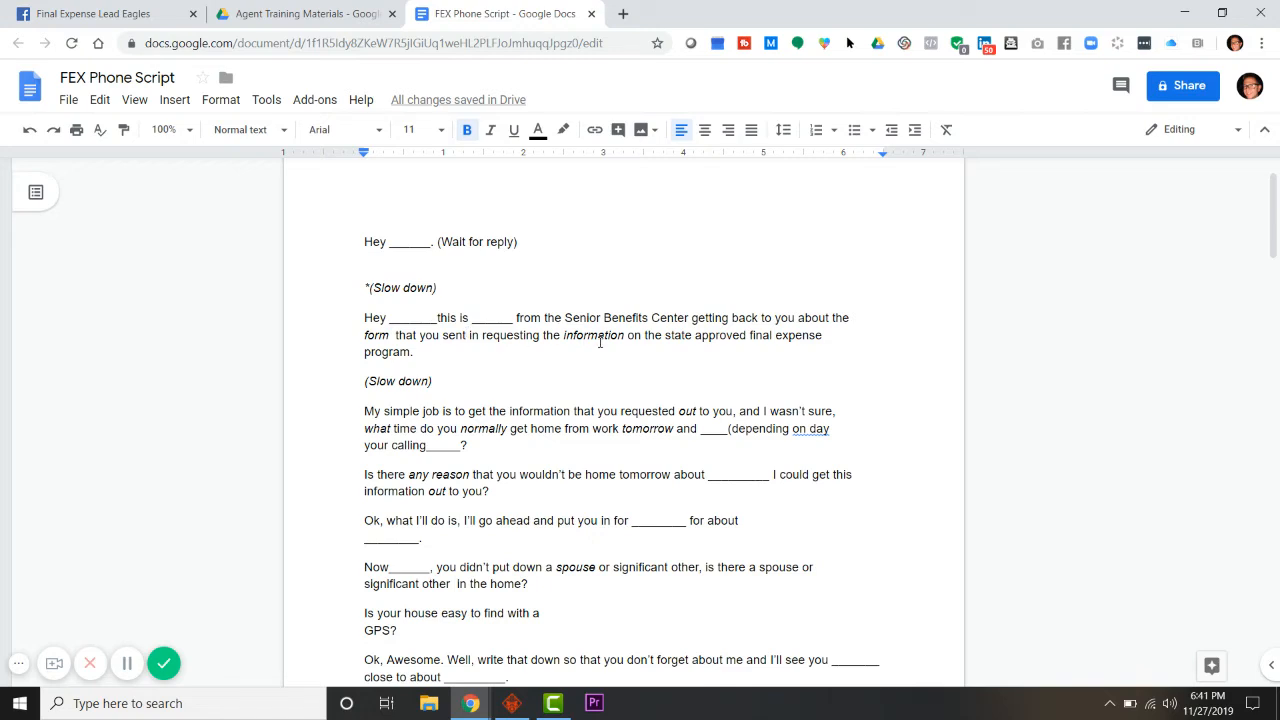
pyautogui.moveTo(688, 360)
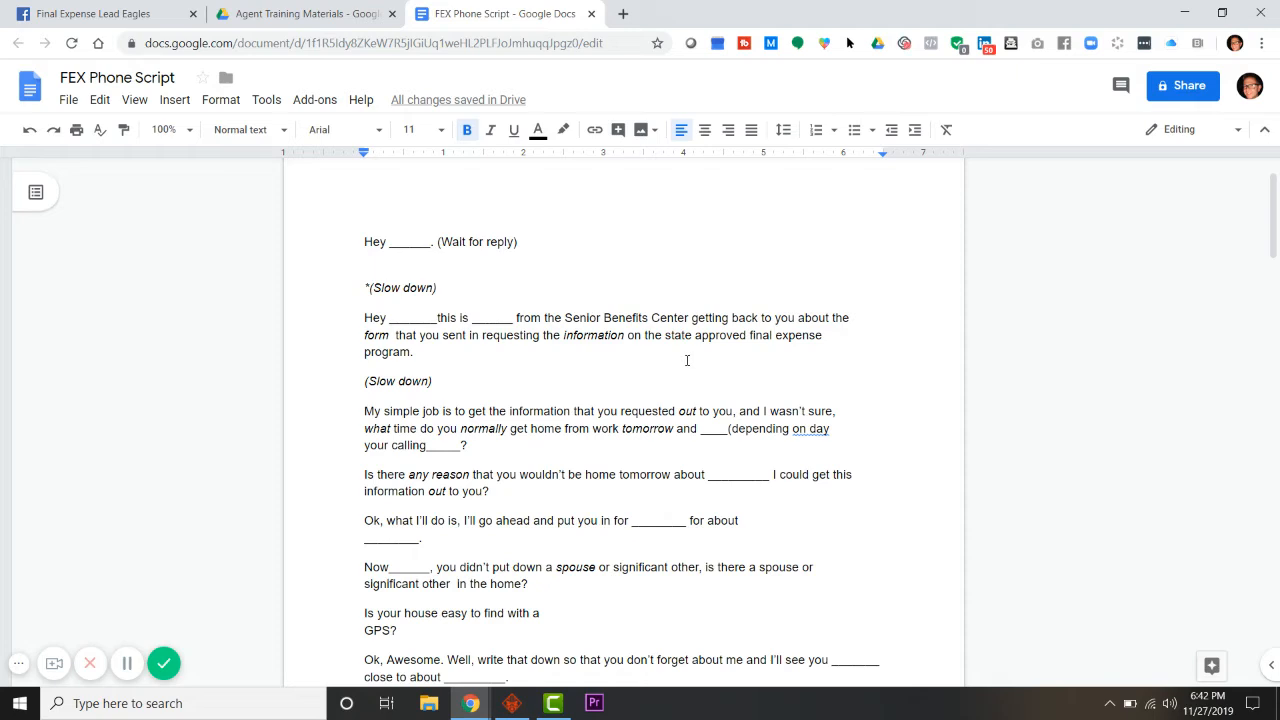
pyautogui.moveTo(540, 436)
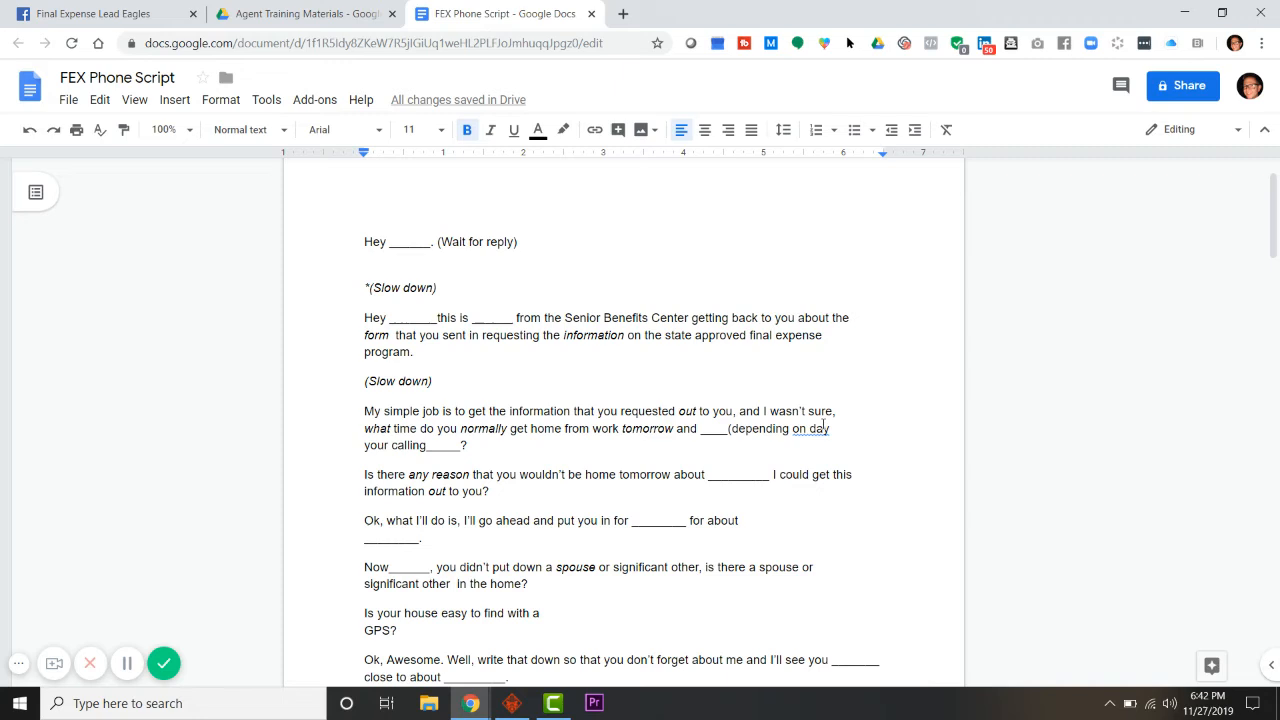
pyautogui.scroll(-3)
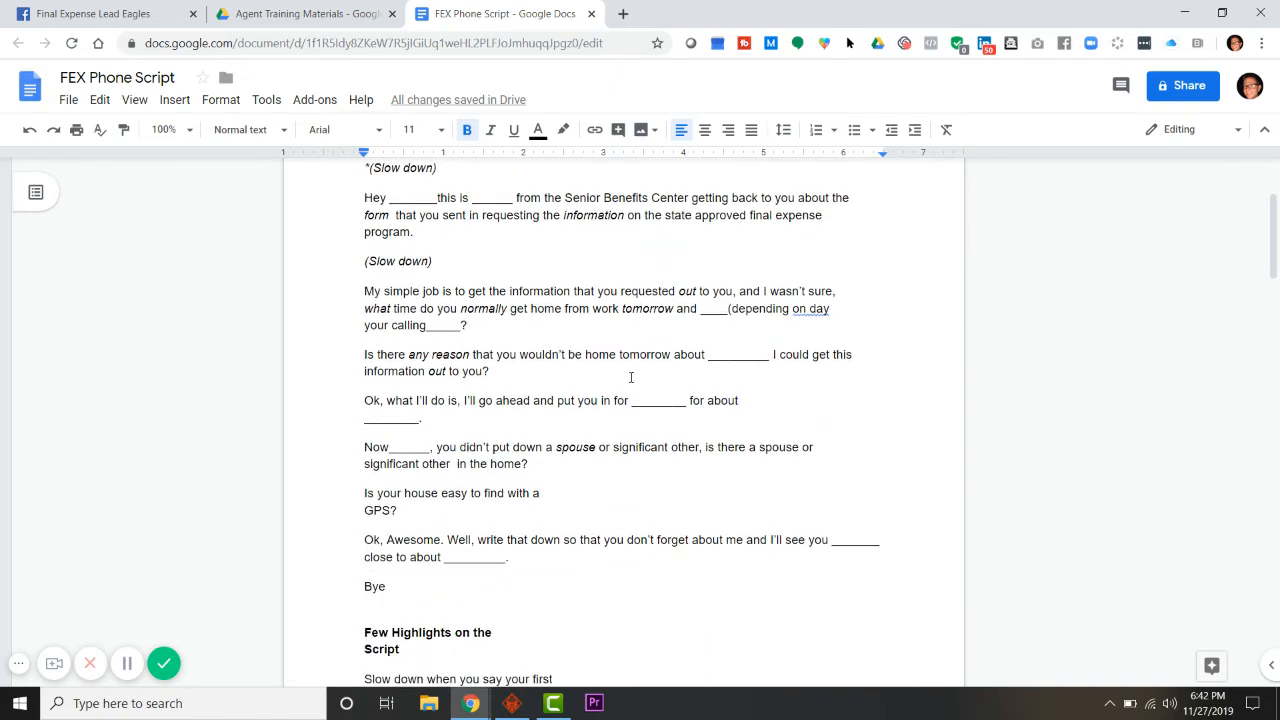
pyautogui.moveTo(792, 328)
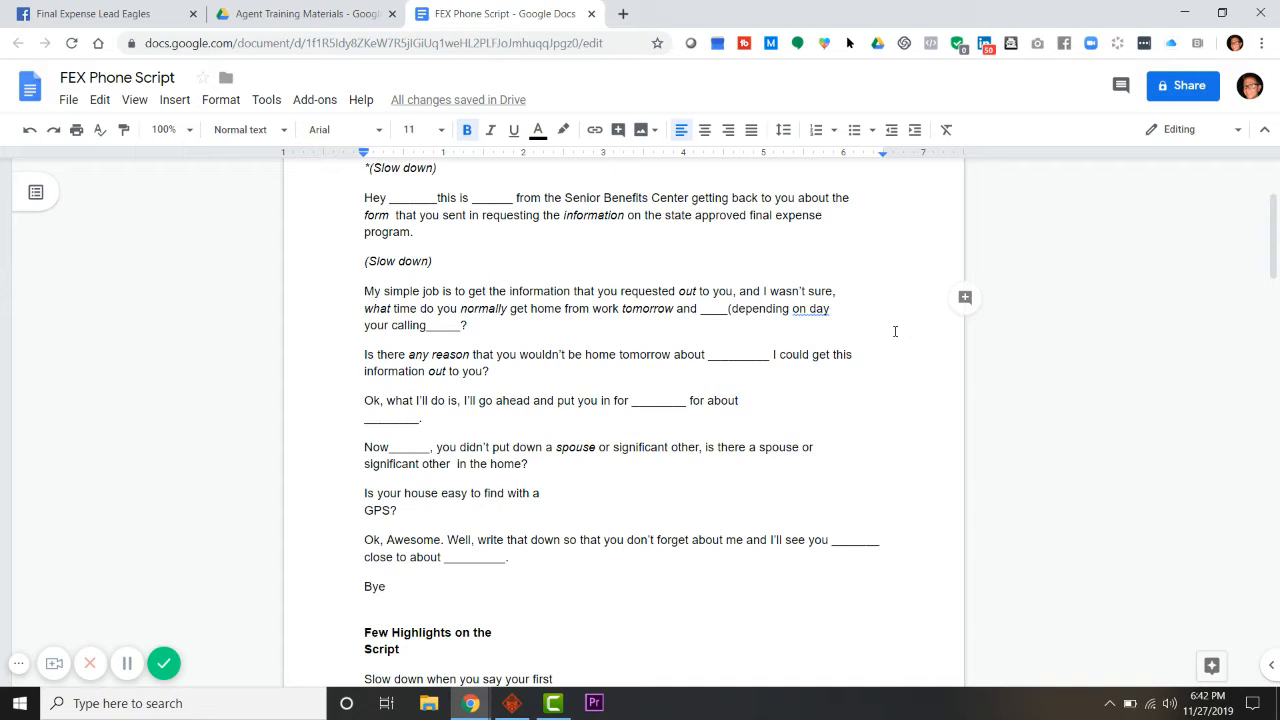
pyautogui.moveTo(668, 238)
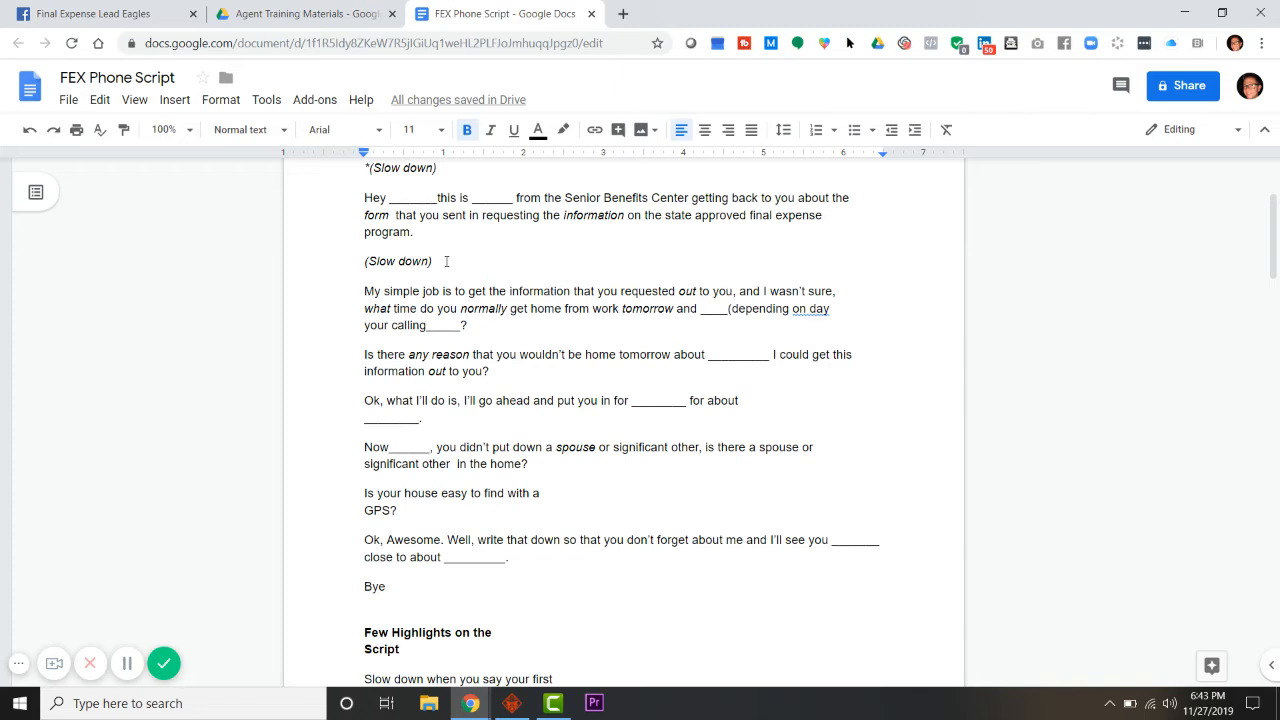
pyautogui.moveTo(532, 264)
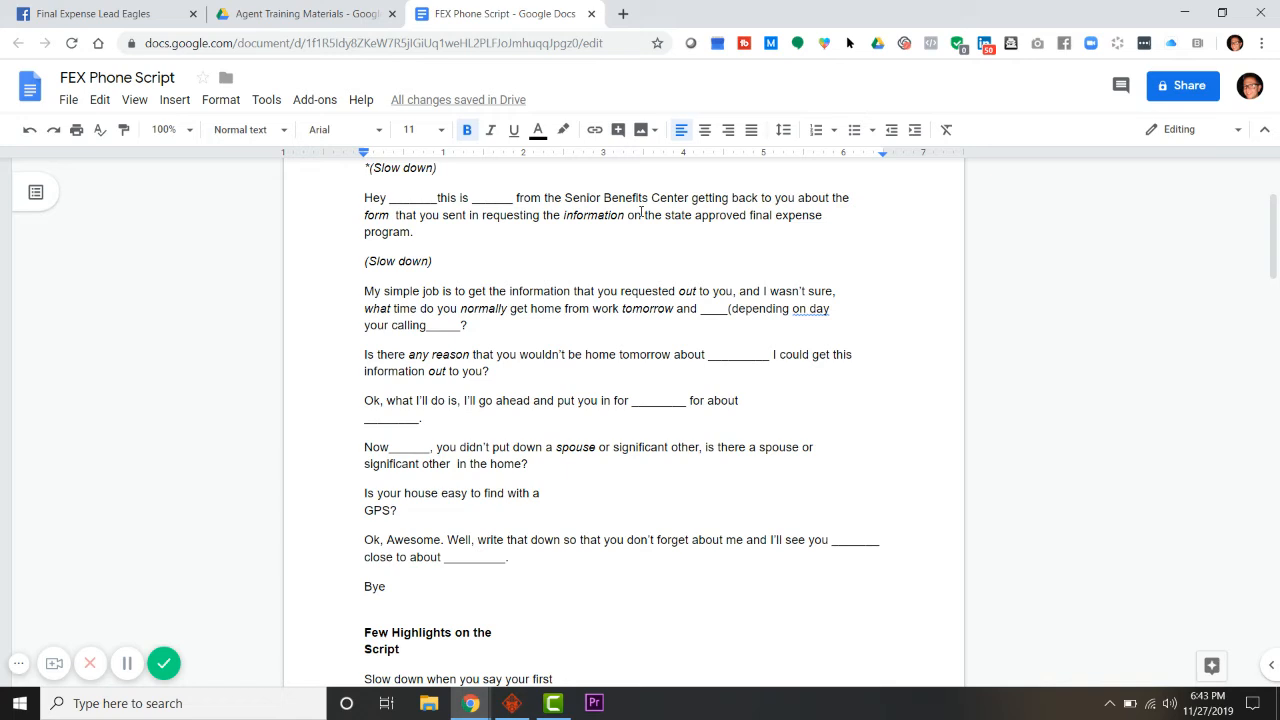
pyautogui.moveTo(624, 264)
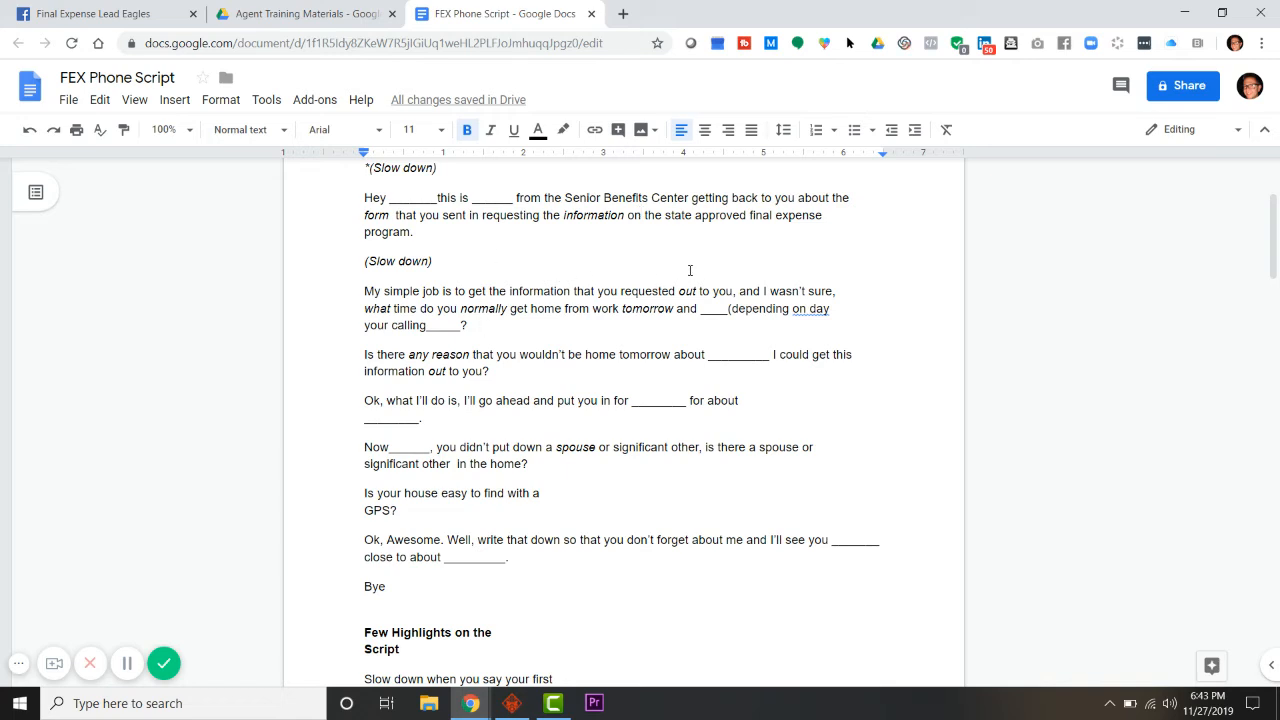
pyautogui.moveTo(610, 322)
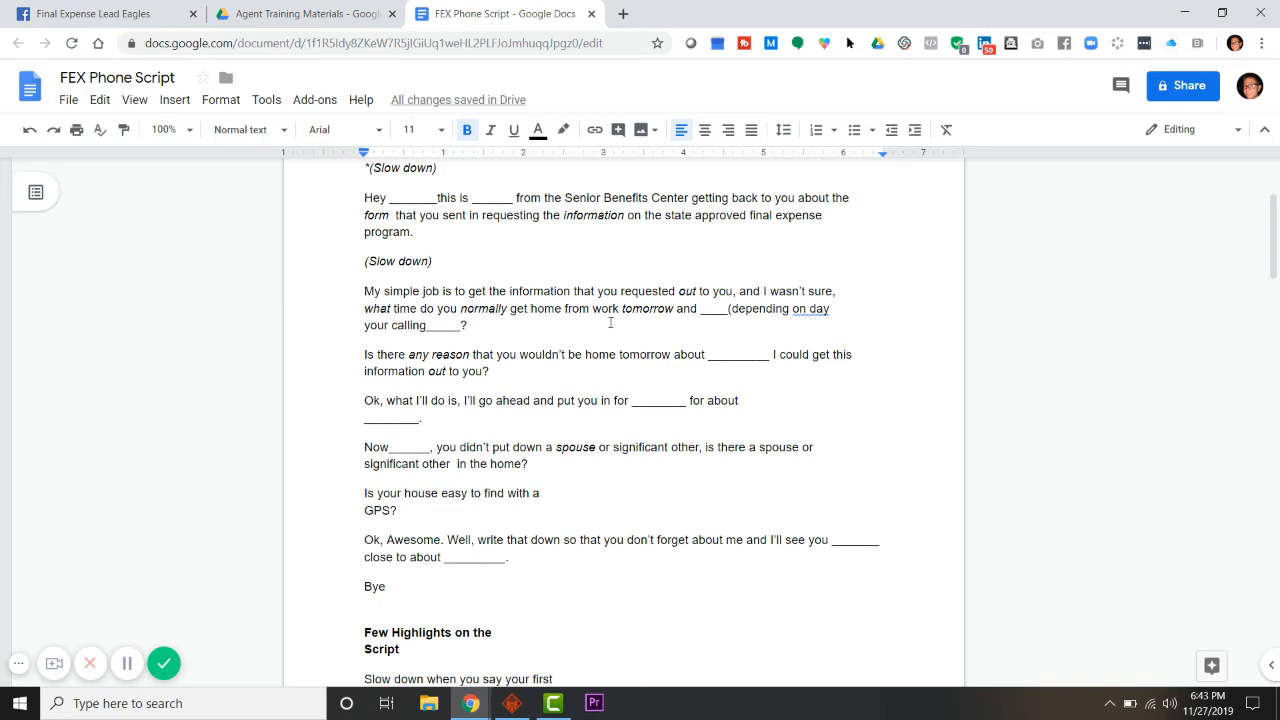
pyautogui.moveTo(662, 324)
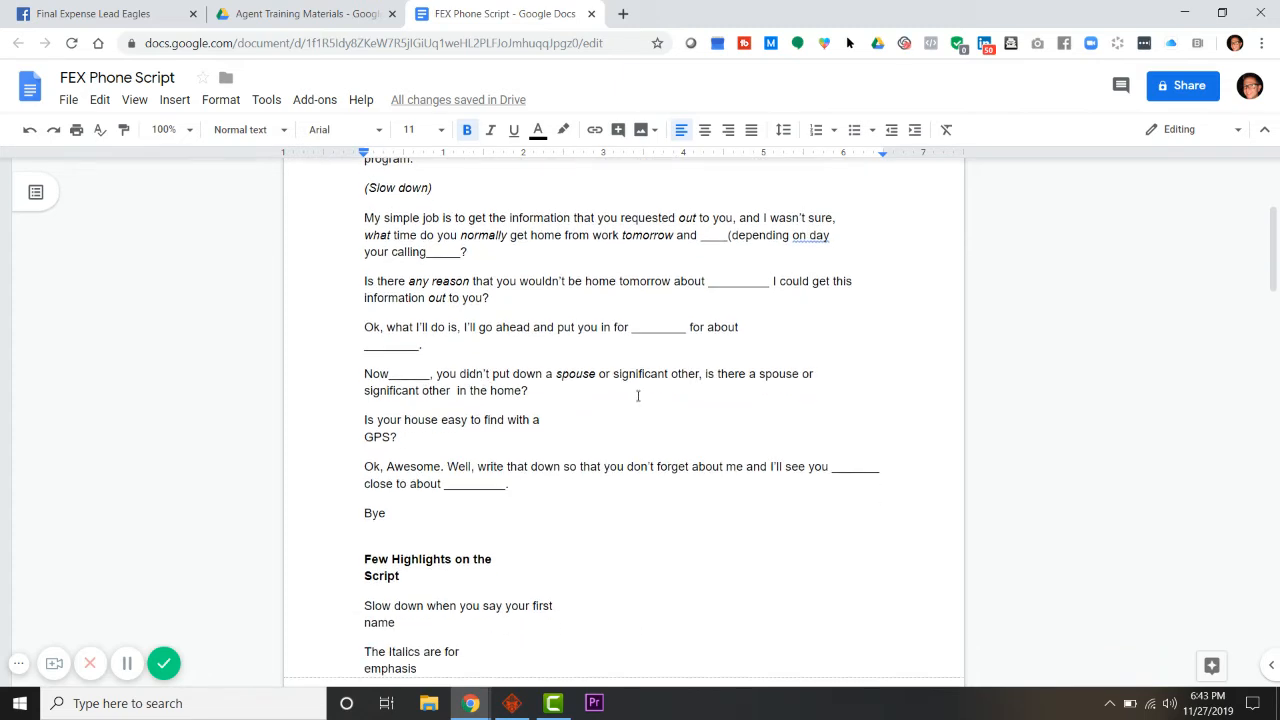
pyautogui.moveTo(496, 376)
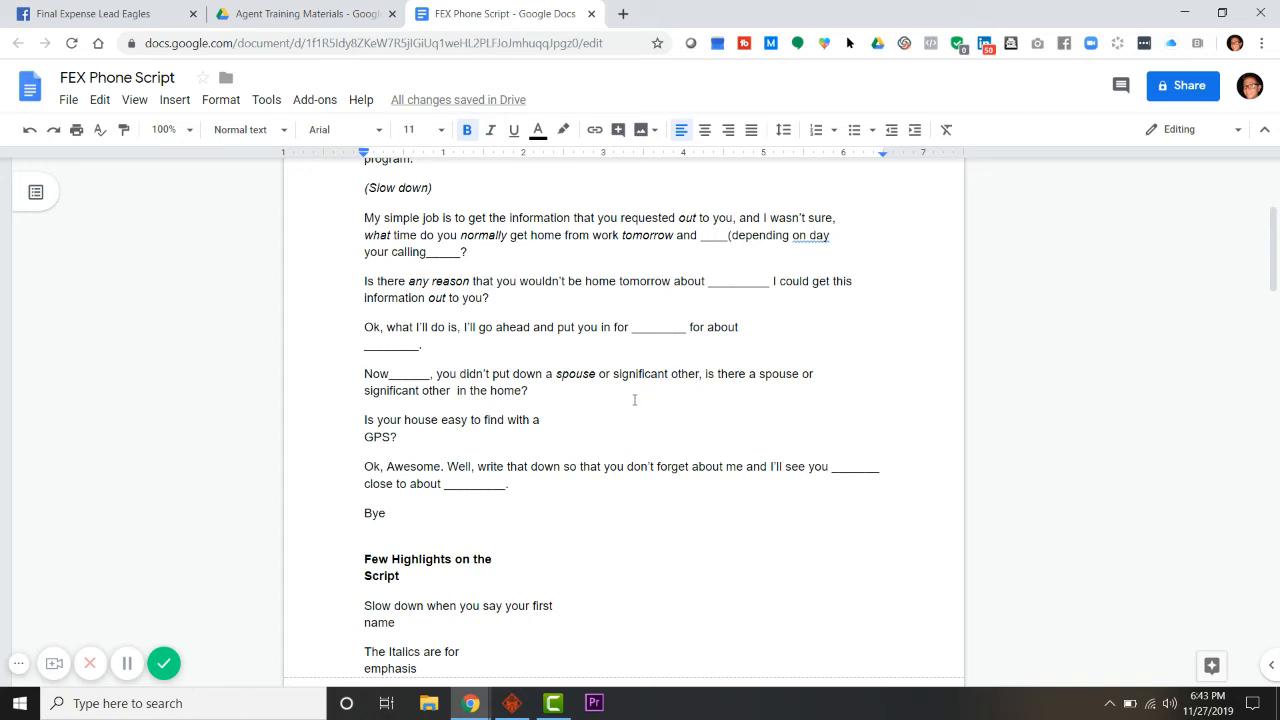
pyautogui.moveTo(634, 408)
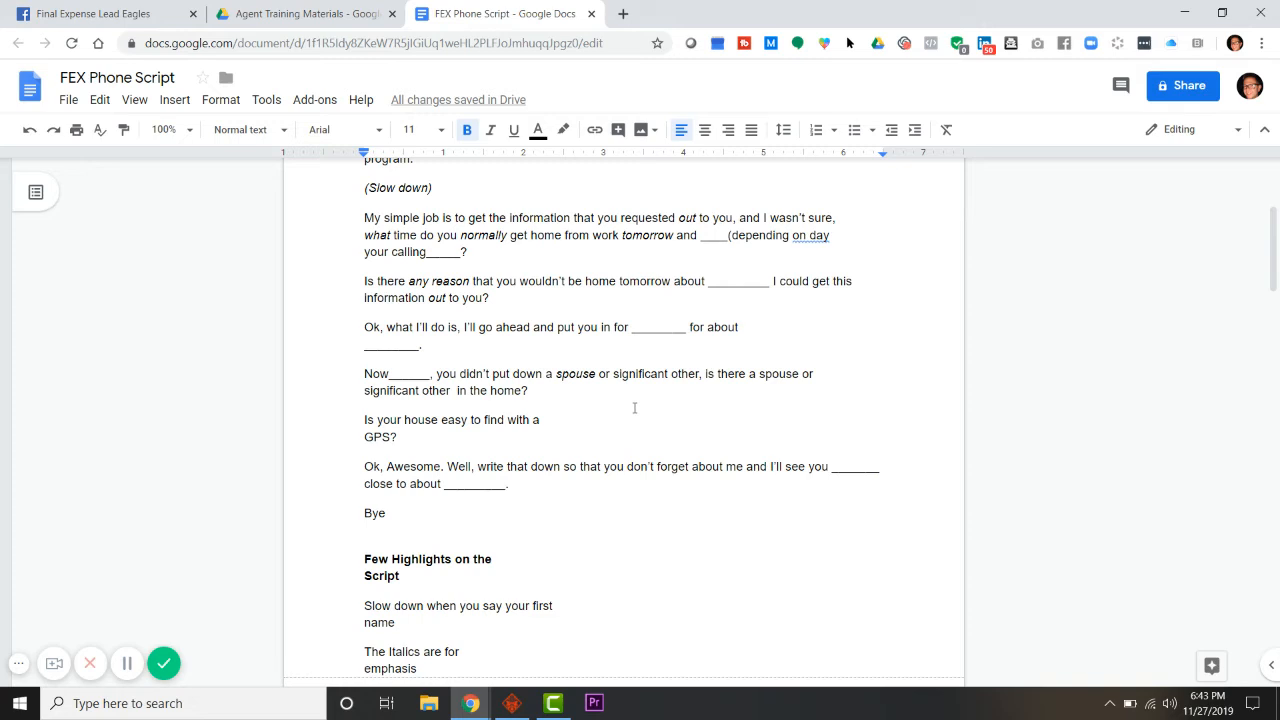
pyautogui.moveTo(548, 420)
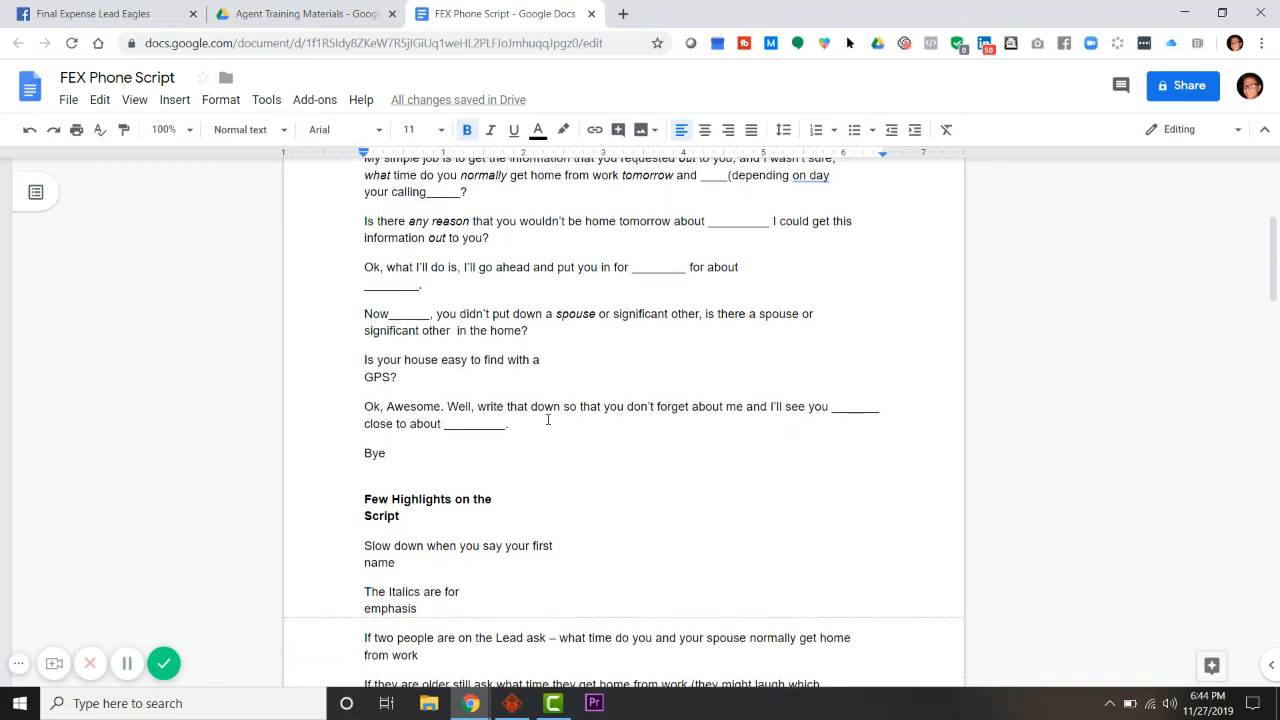
pyautogui.scroll(-3)
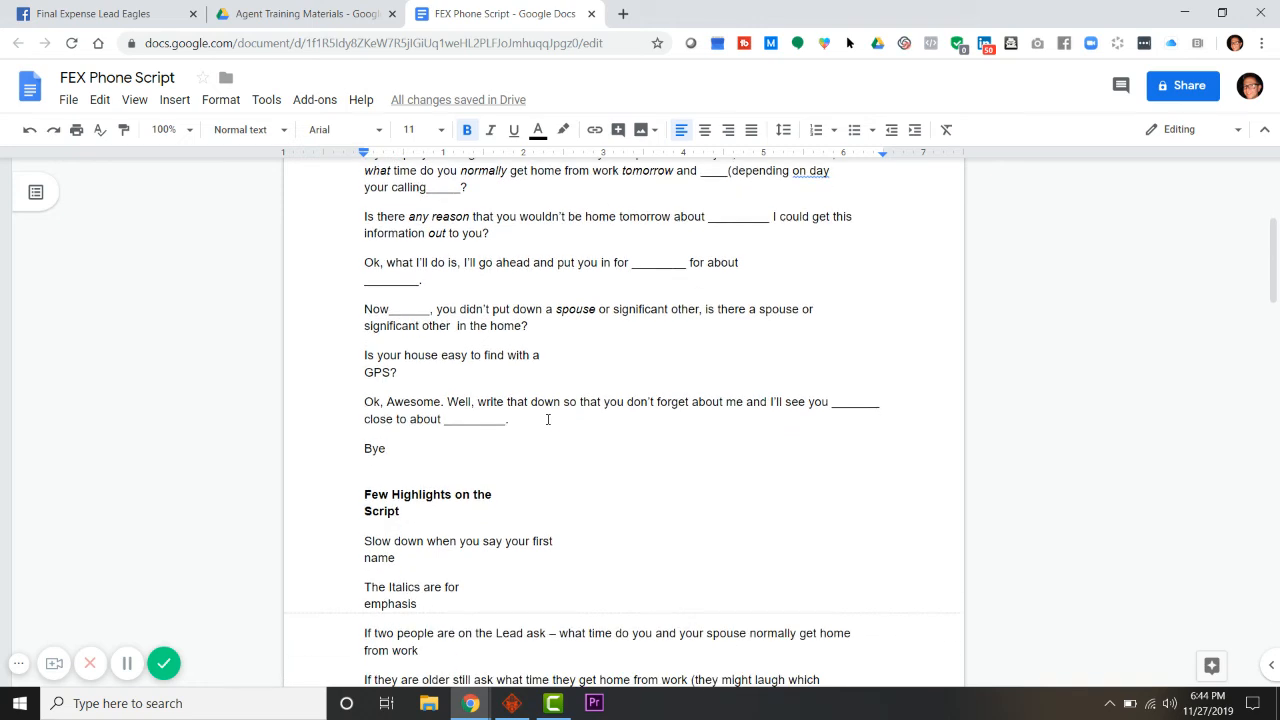
pyautogui.moveTo(600, 372)
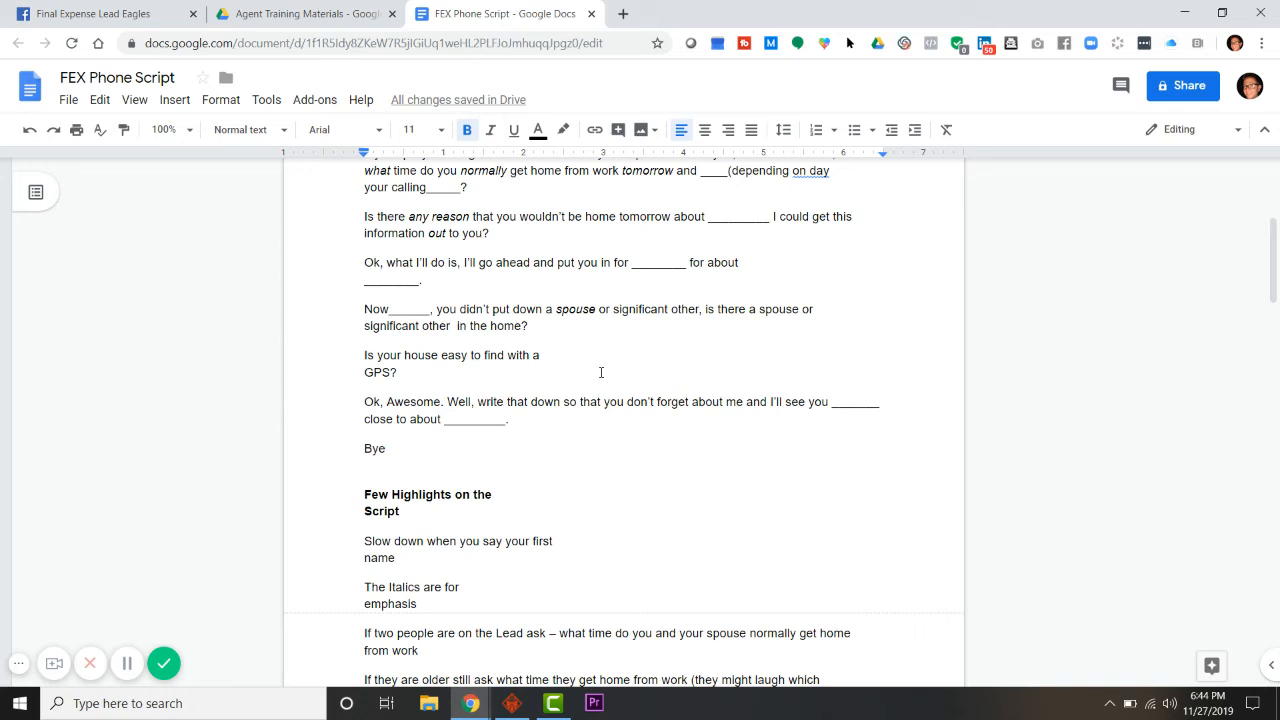
pyautogui.scroll(-3)
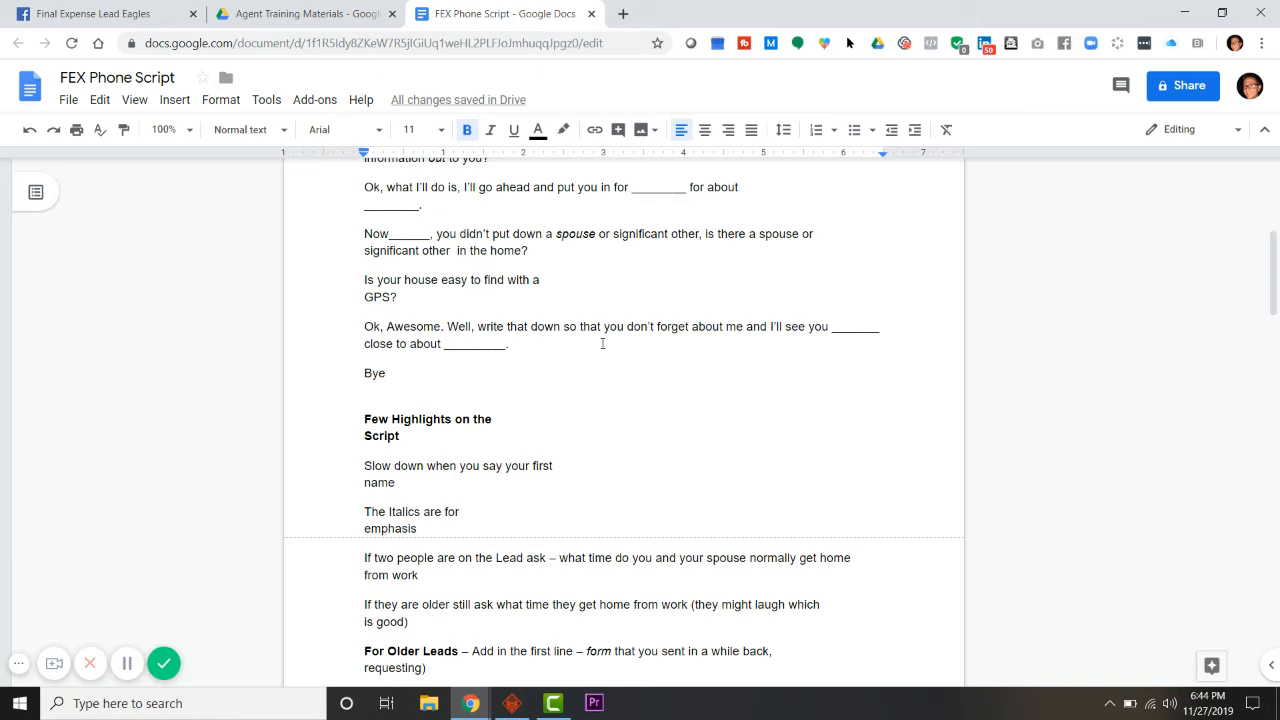
pyautogui.scroll(-3)
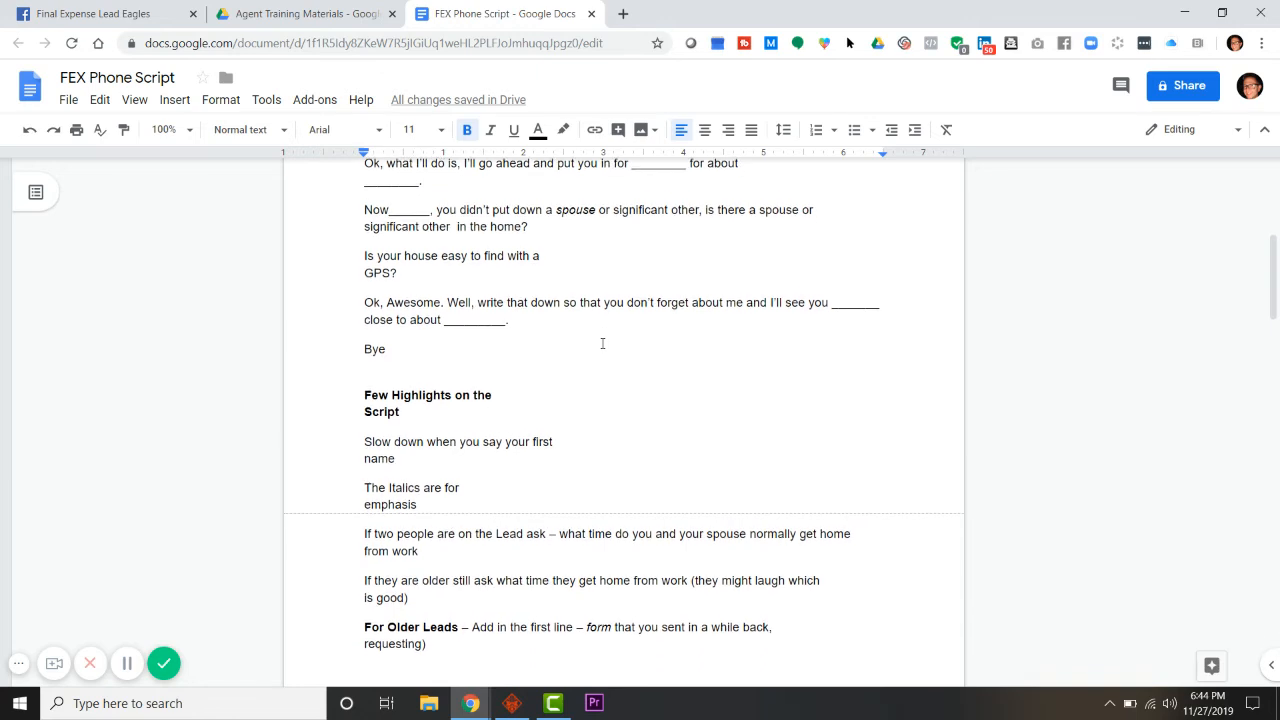
pyautogui.scroll(-3)
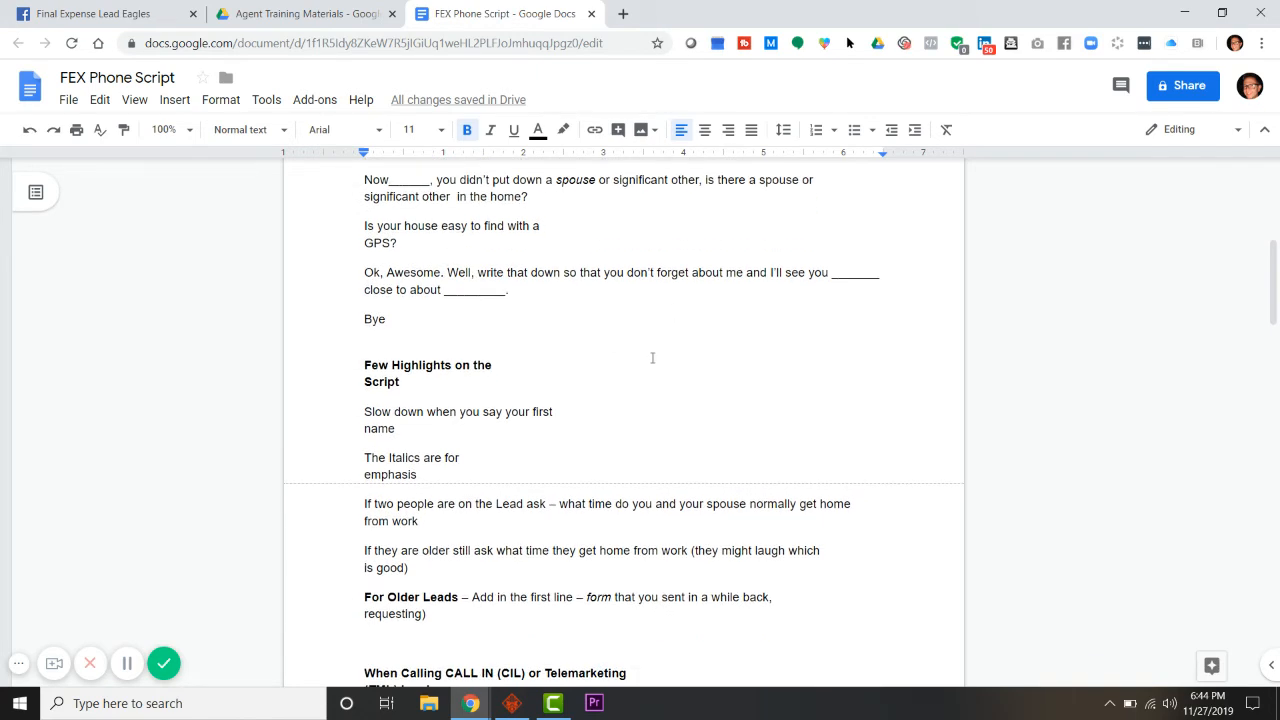
pyautogui.scroll(-3)
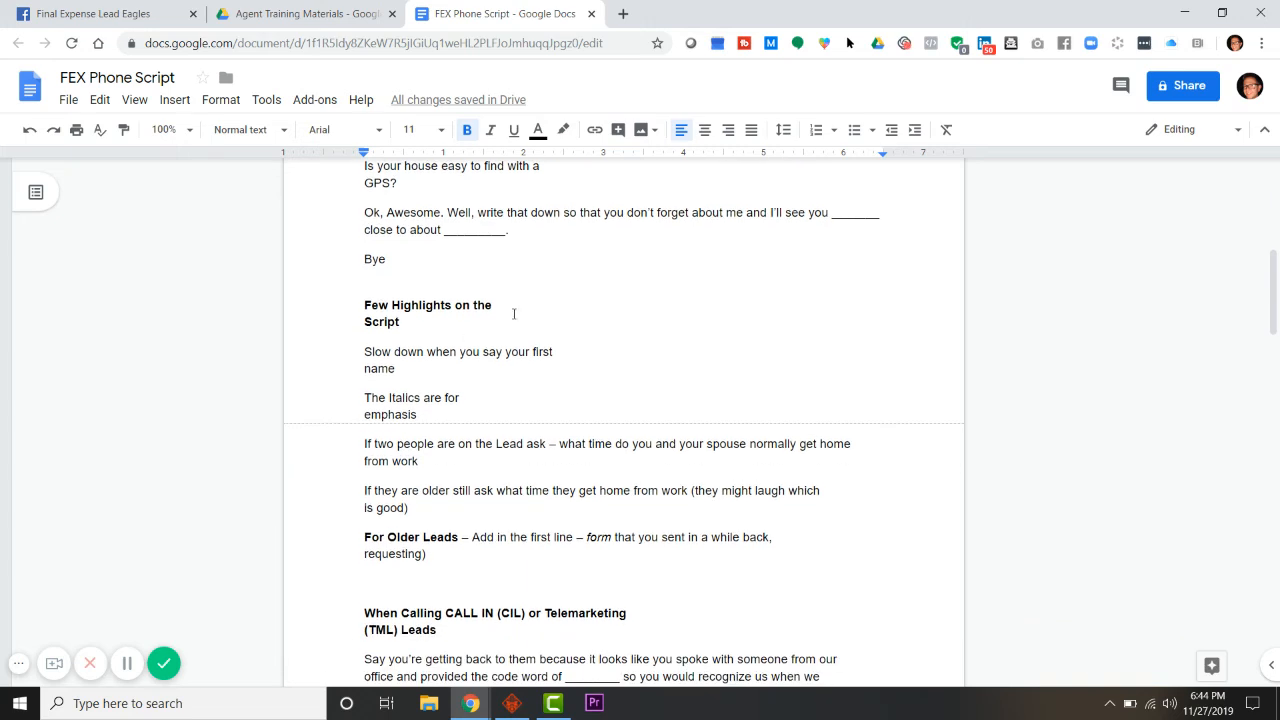
pyautogui.scroll(-3)
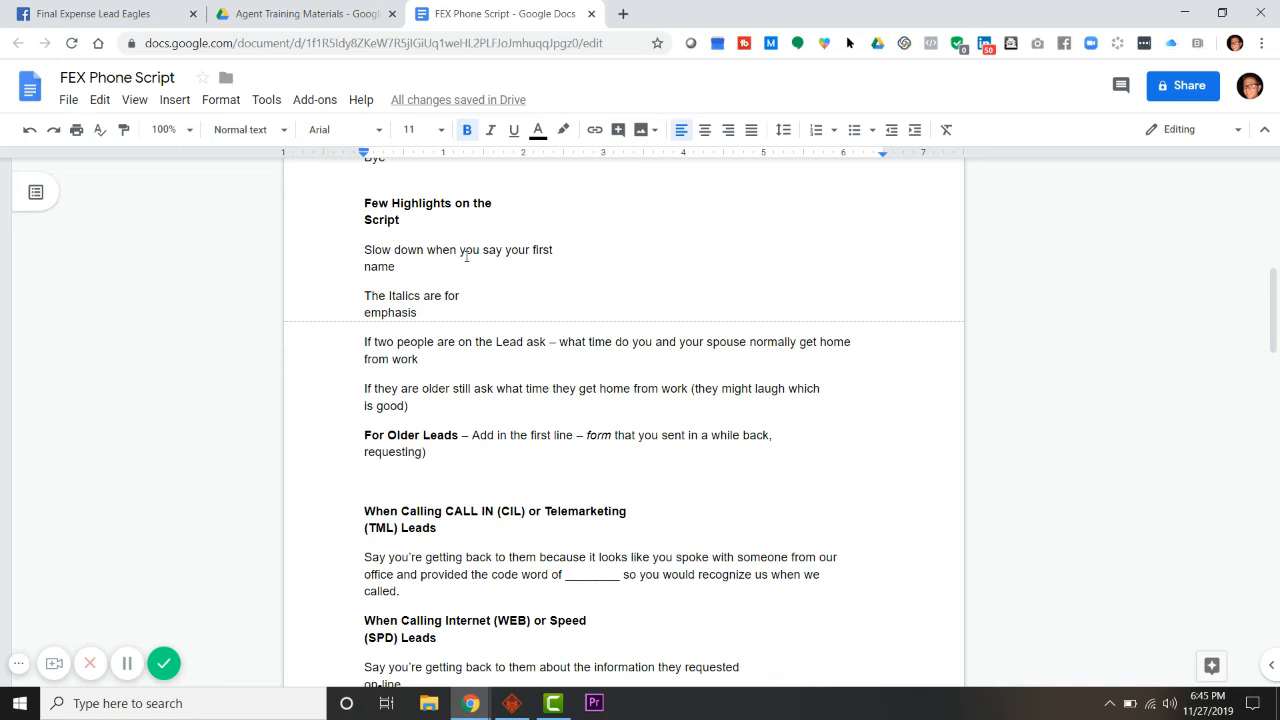
pyautogui.scroll(-3)
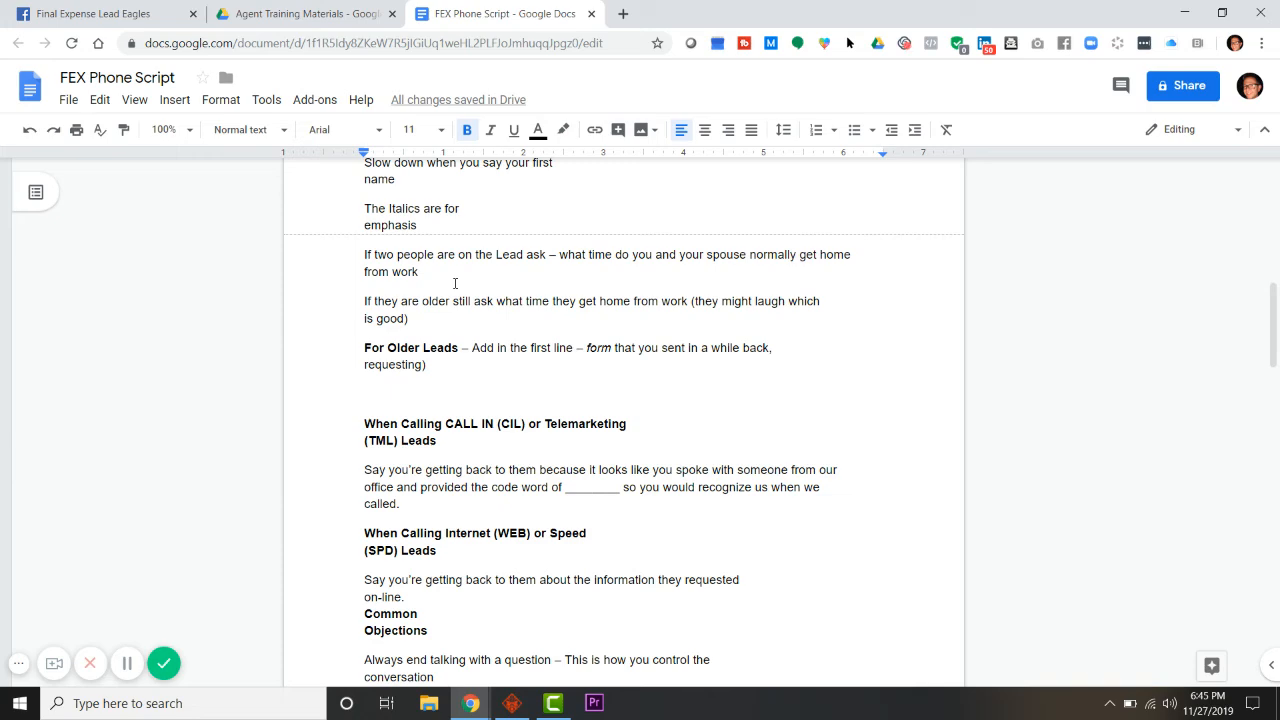
pyautogui.scroll(-3)
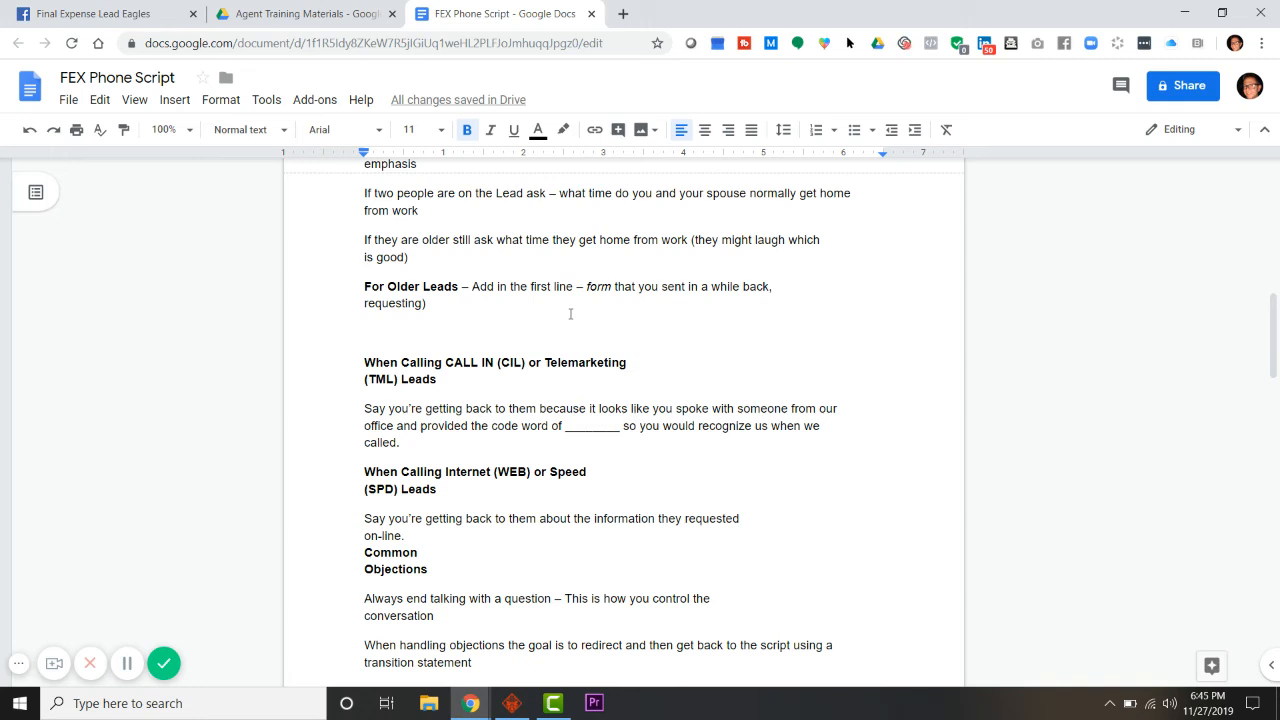
pyautogui.scroll(-3)
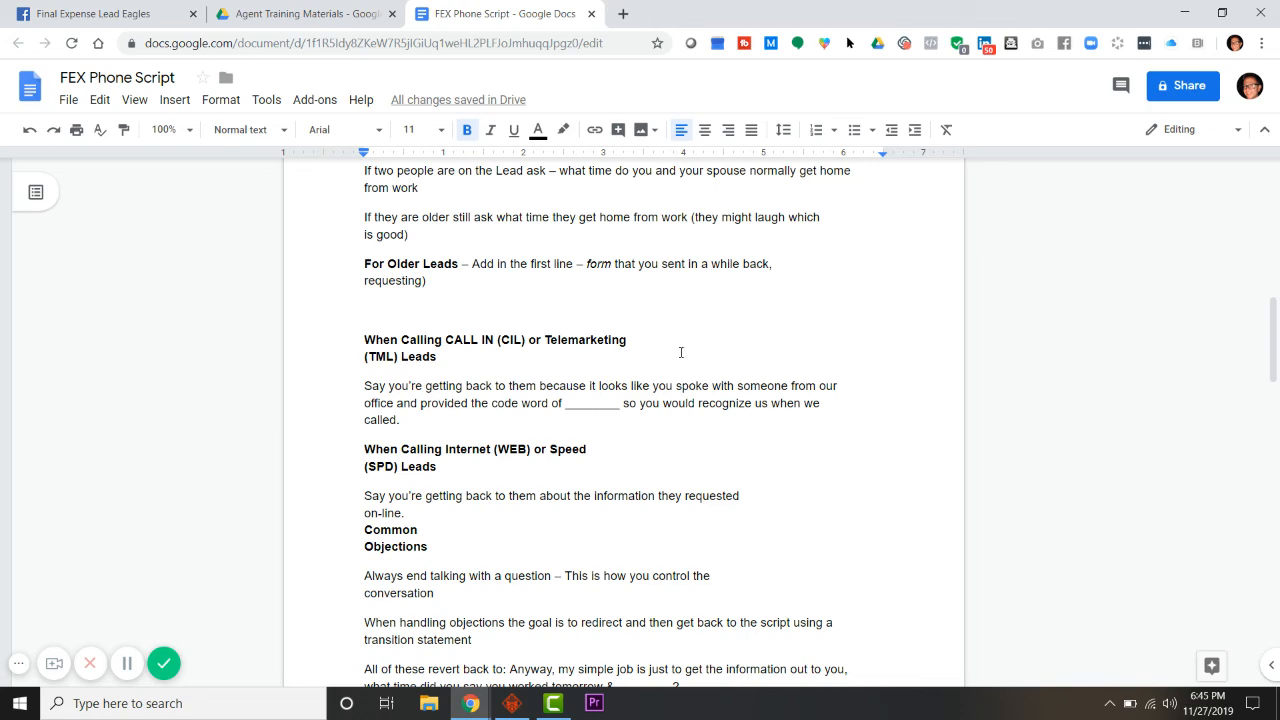
pyautogui.scroll(-3)
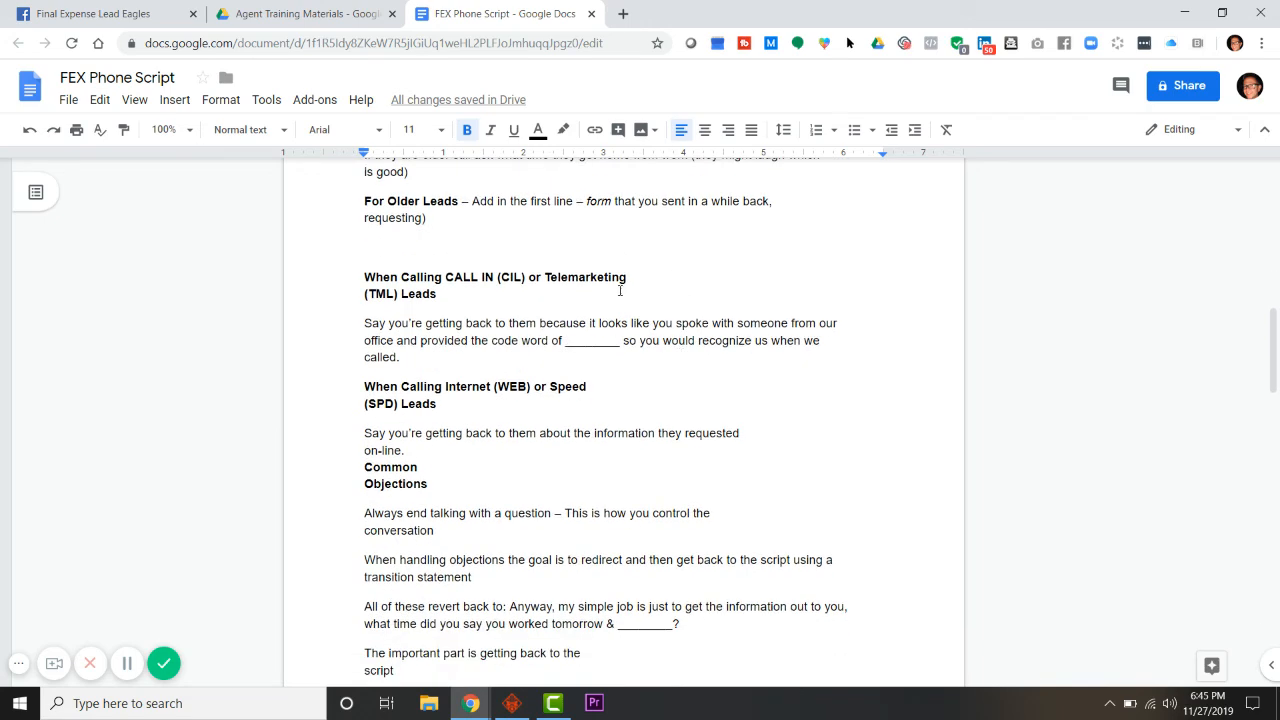
pyautogui.scroll(-3)
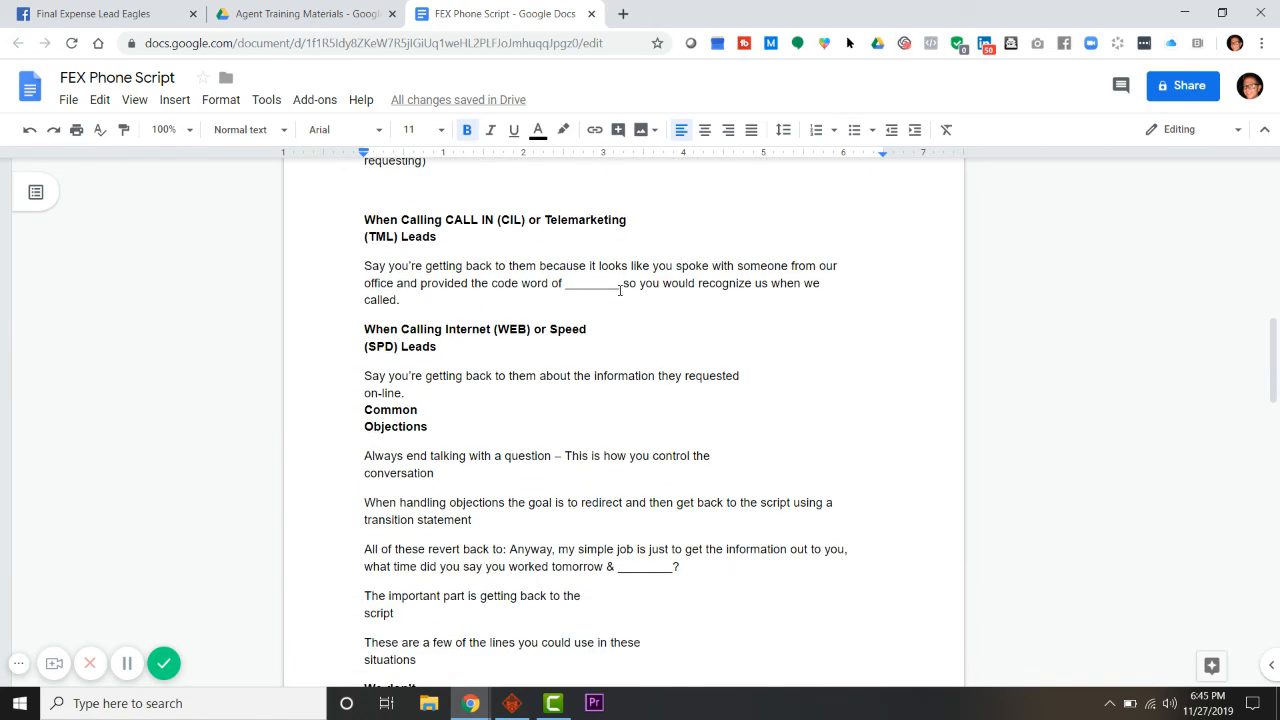
pyautogui.scroll(-3)
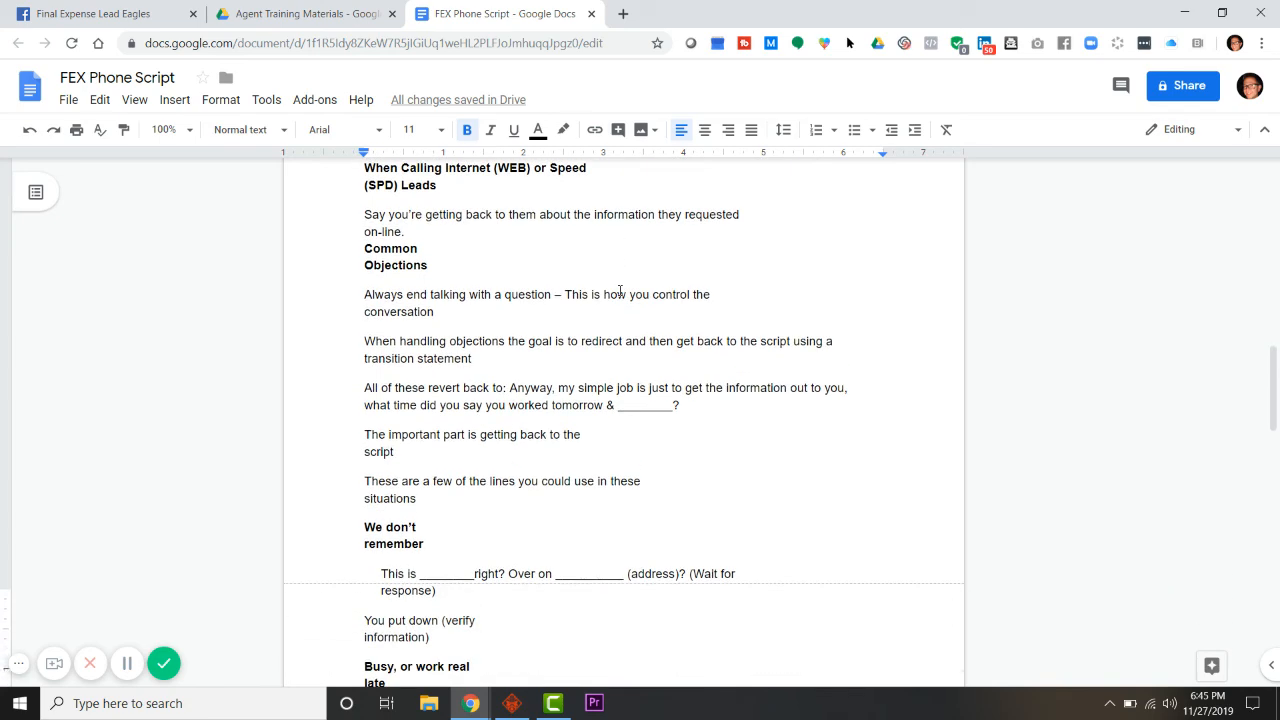
pyautogui.scroll(-3)
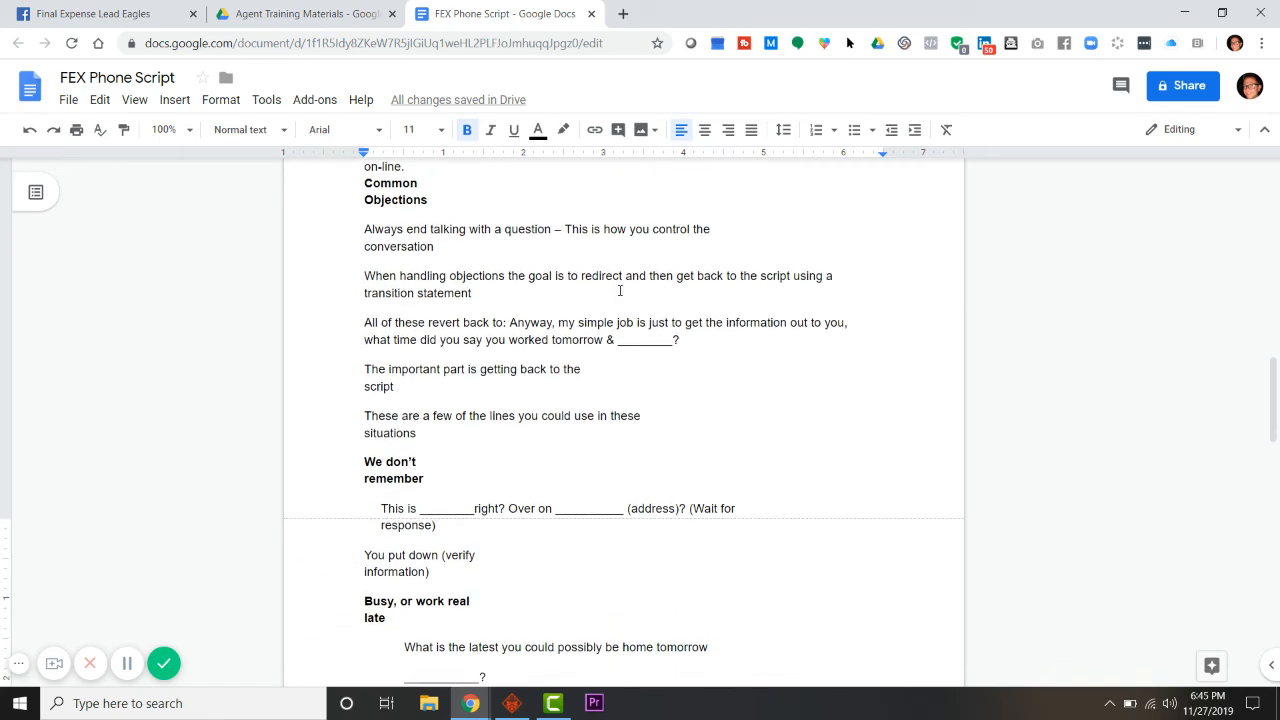
pyautogui.scroll(-3)
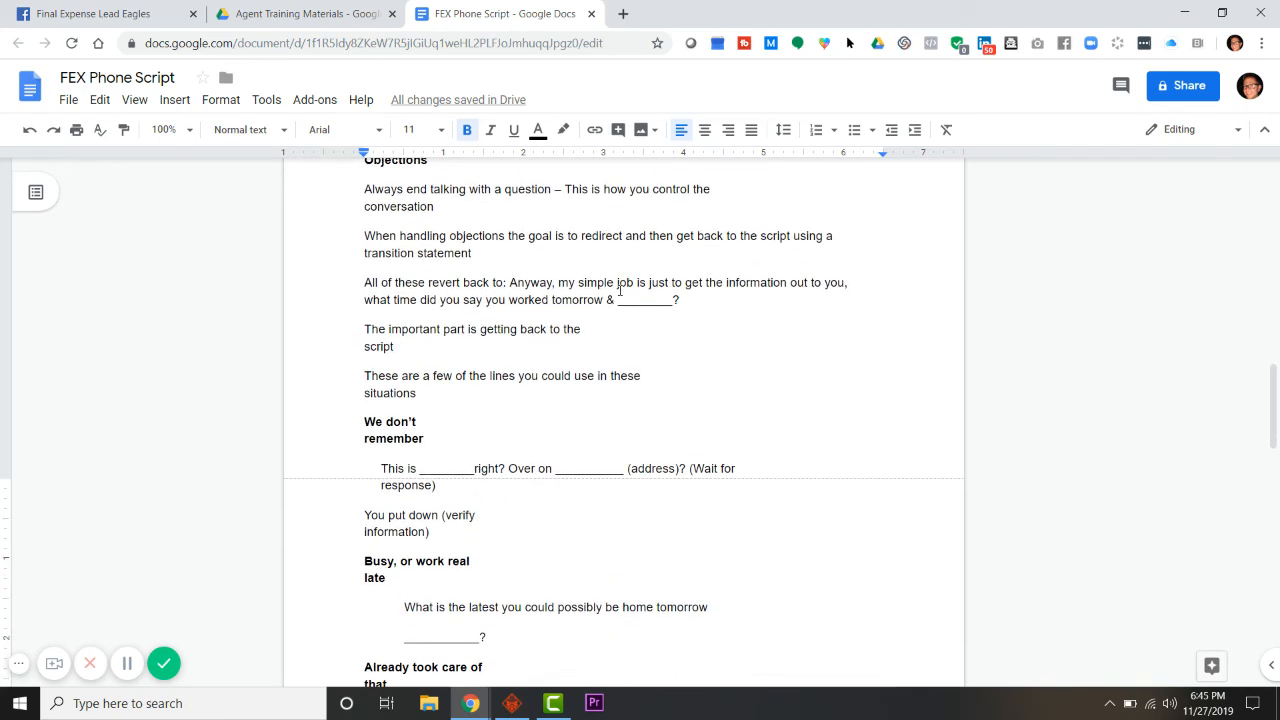
pyautogui.scroll(-3)
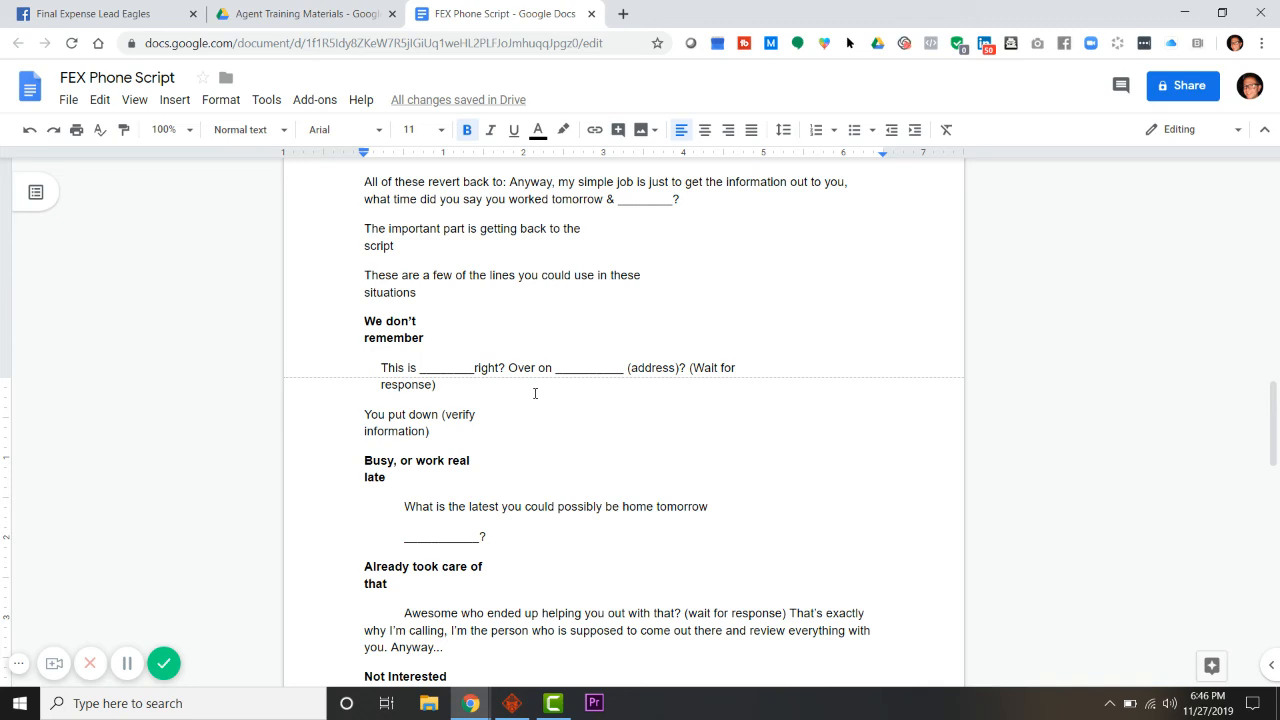
pyautogui.scroll(-3)
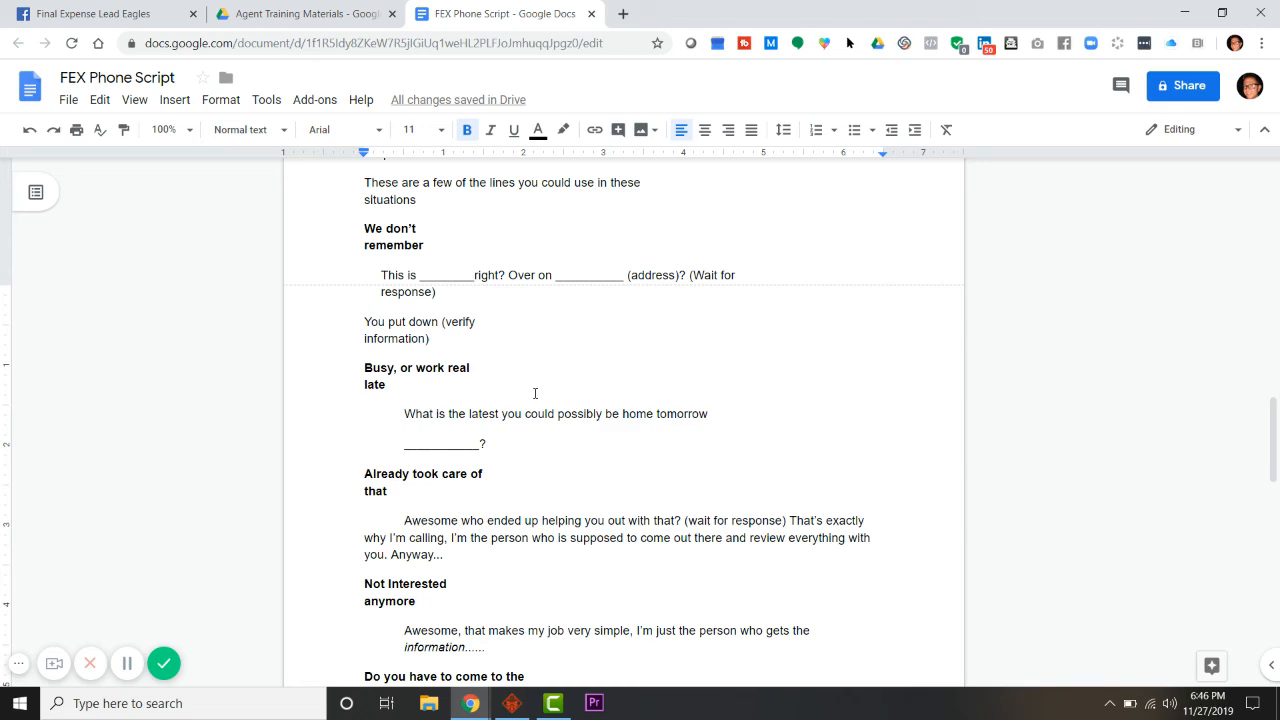
pyautogui.scroll(-3)
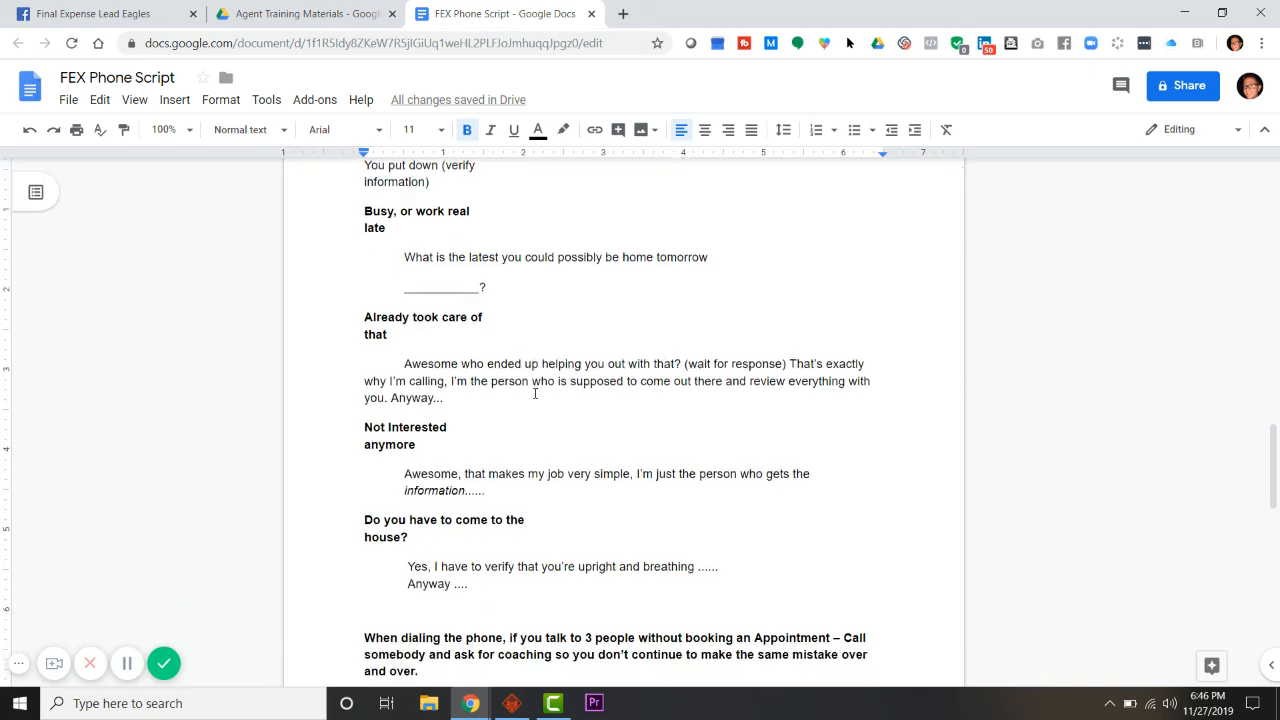
pyautogui.scroll(-3)
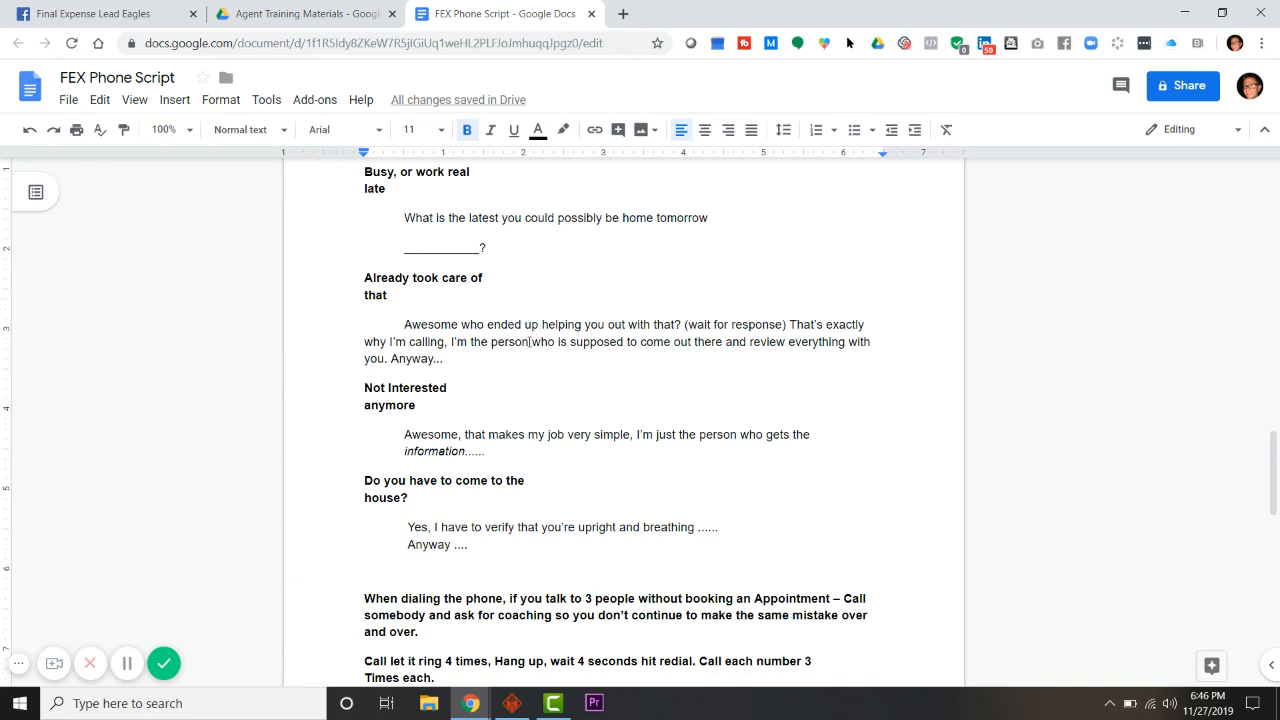
pyautogui.scroll(-3)
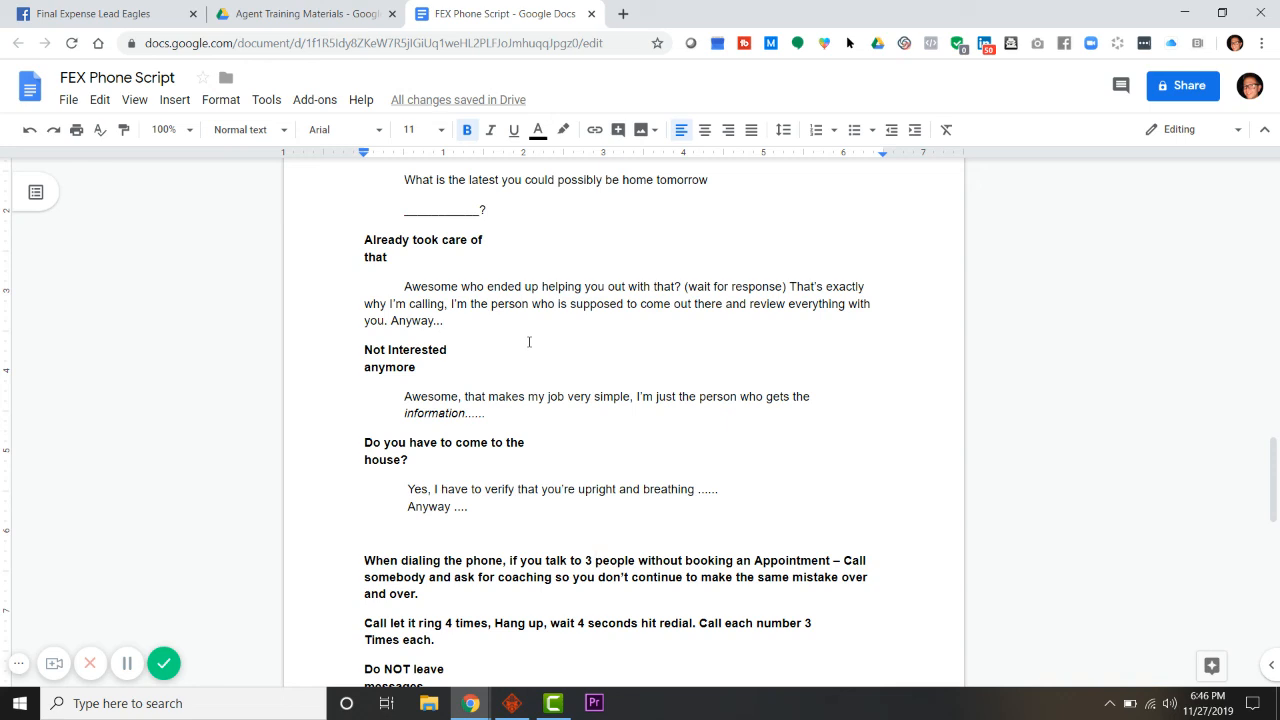
pyautogui.scroll(-3)
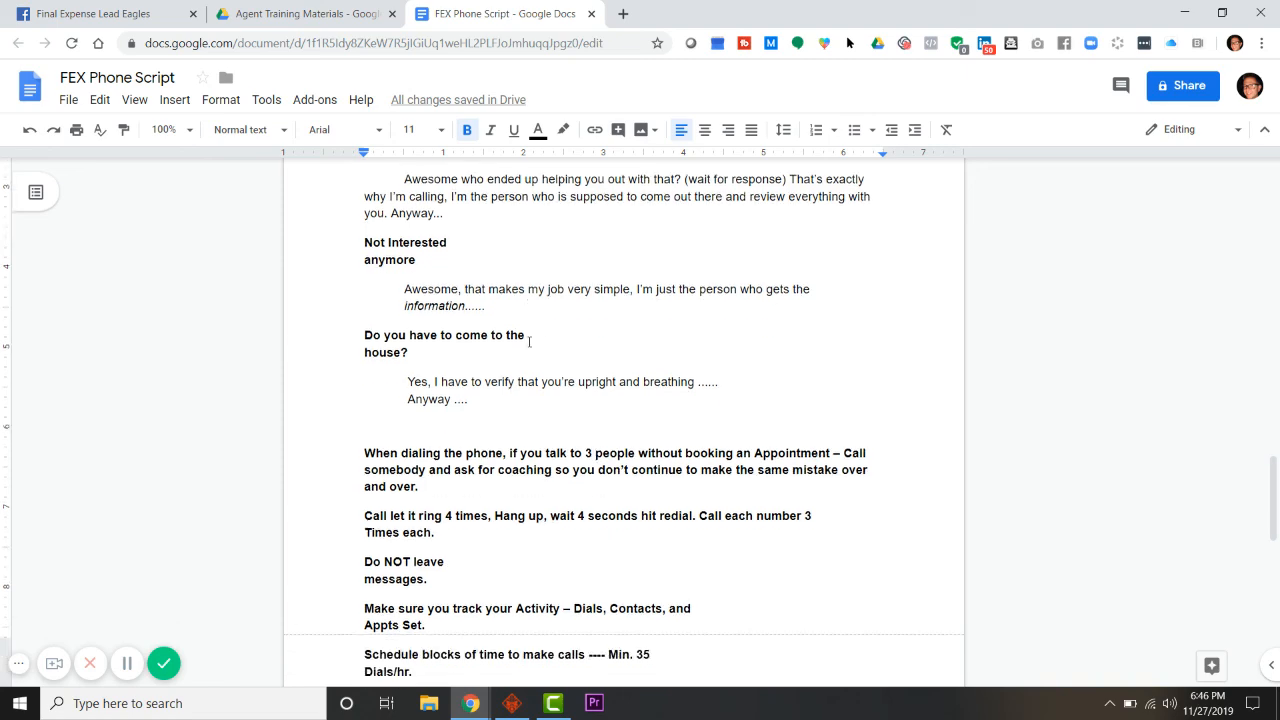
pyautogui.scroll(-3)
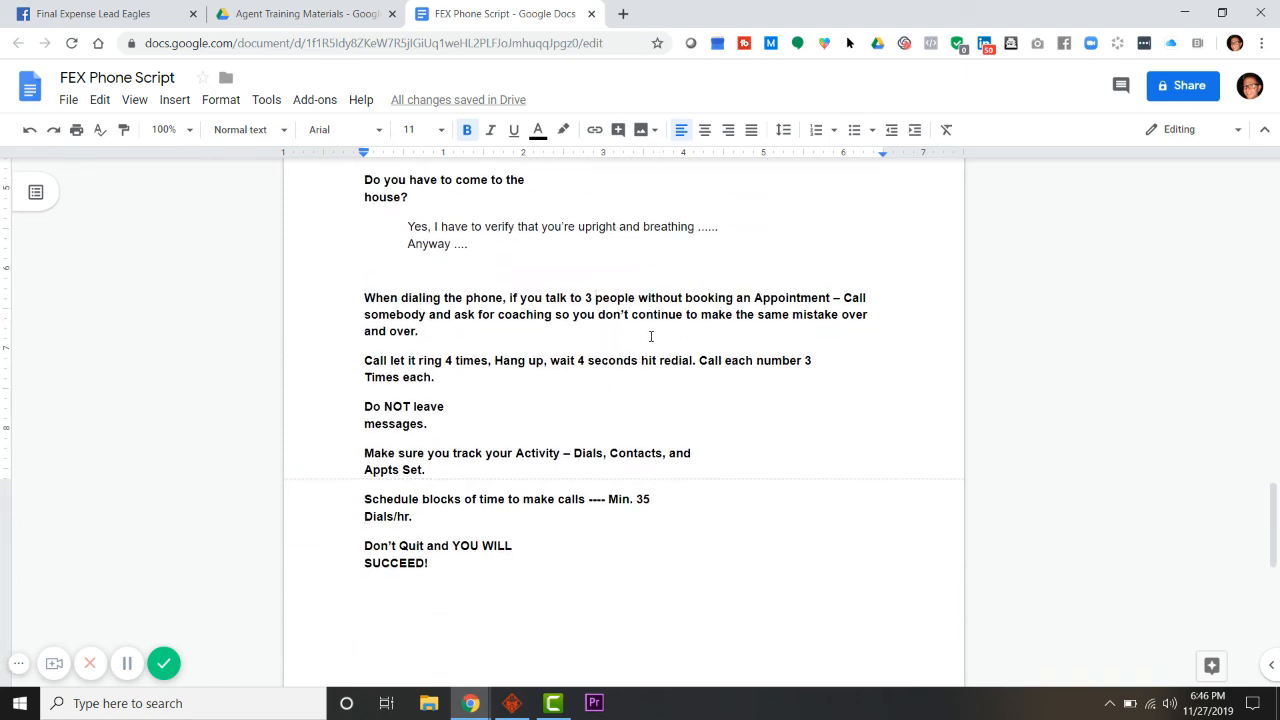
pyautogui.moveTo(616, 300)
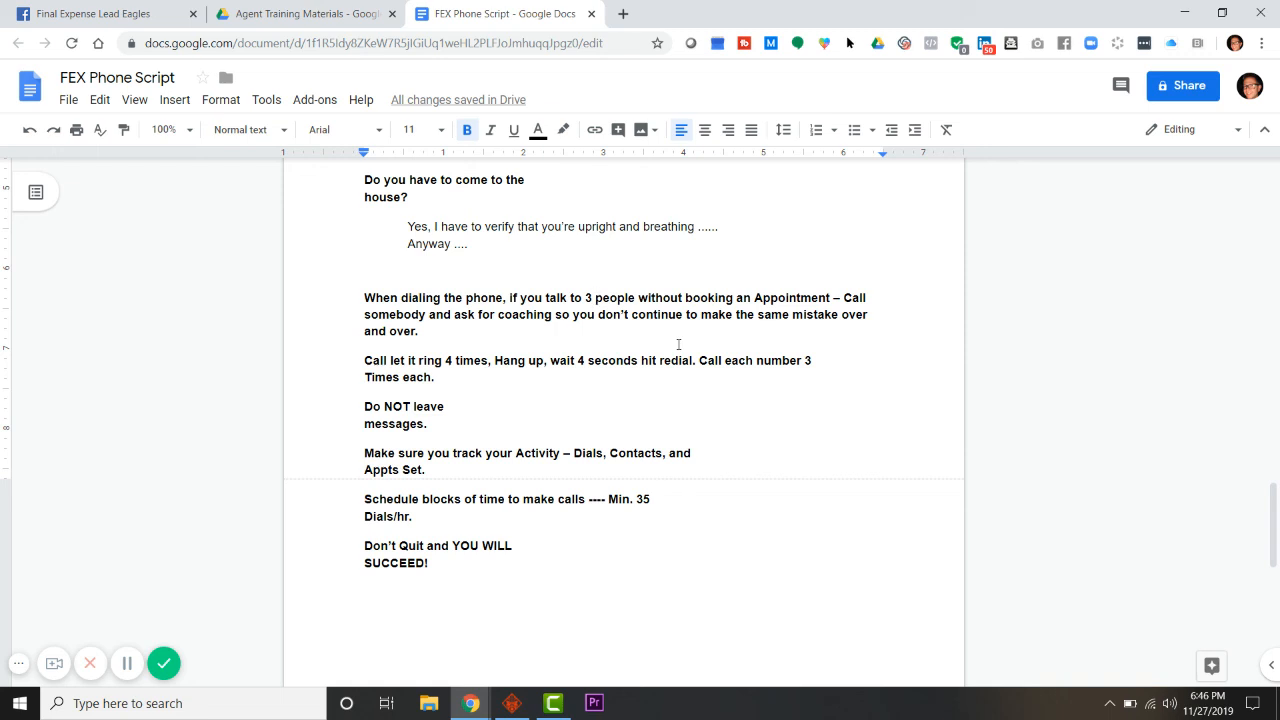
pyautogui.scroll(-3)
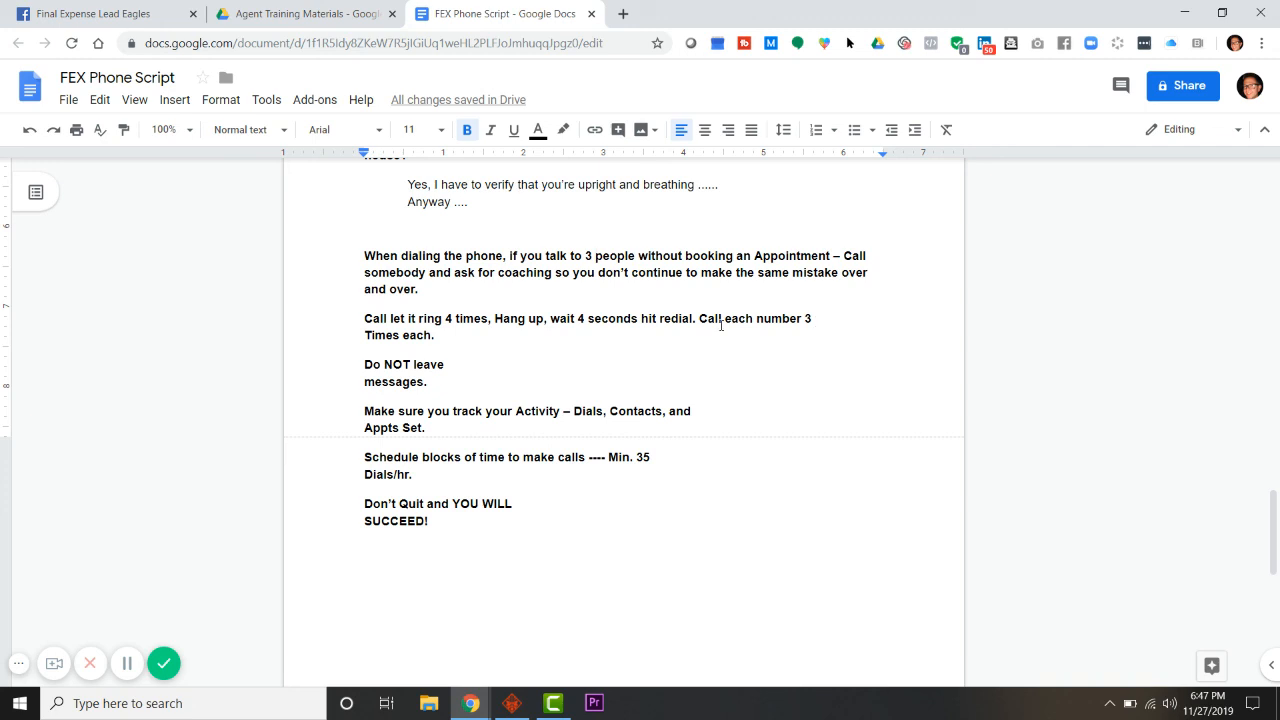
pyautogui.moveTo(628, 344)
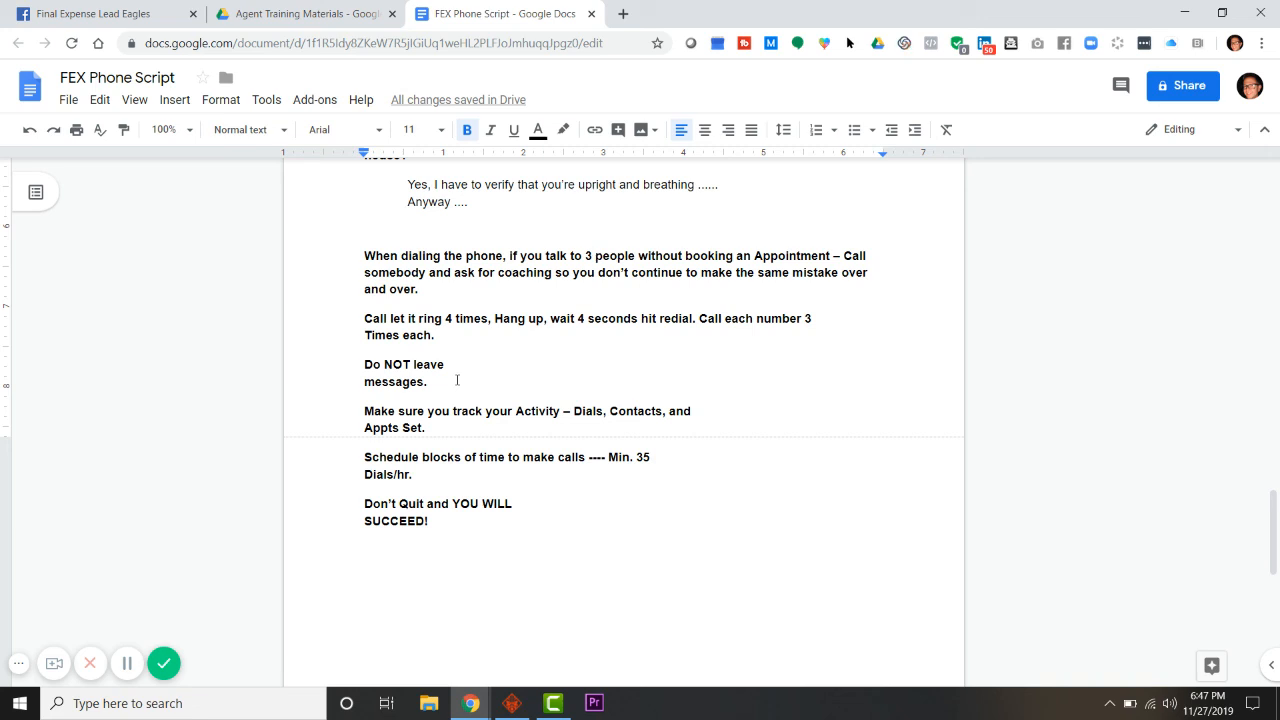
pyautogui.moveTo(480, 420)
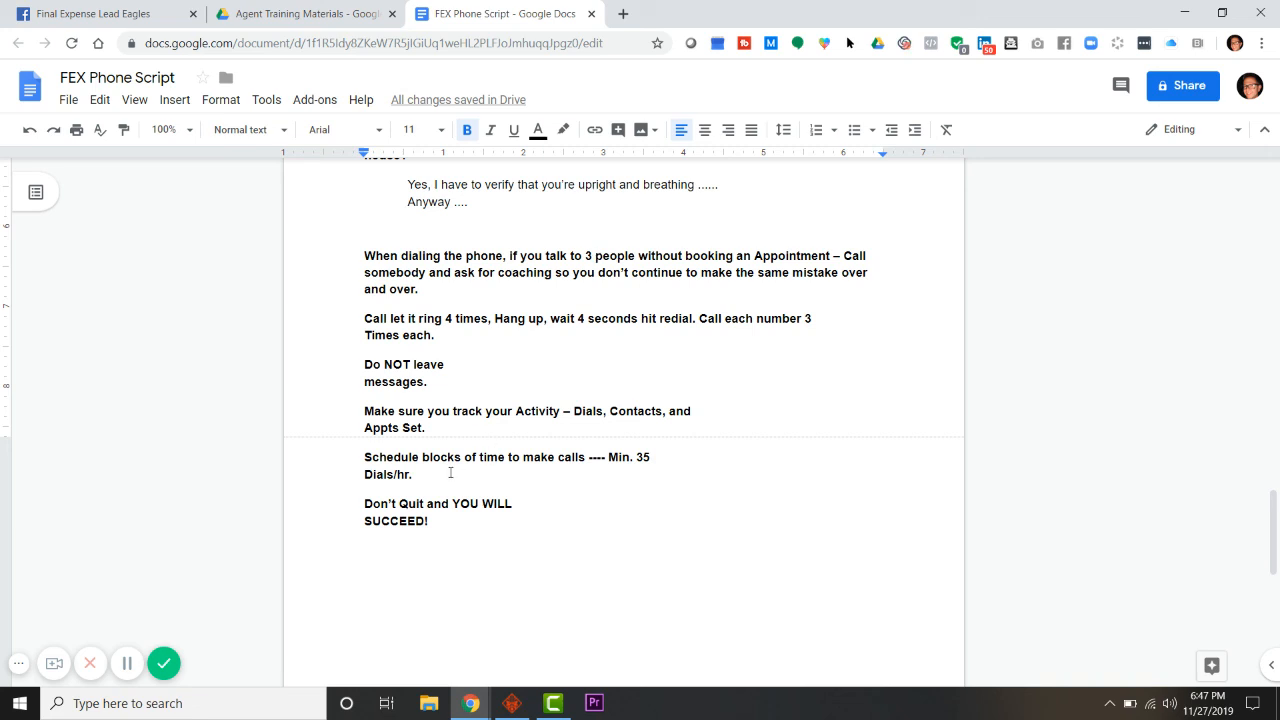
pyautogui.moveTo(476, 522)
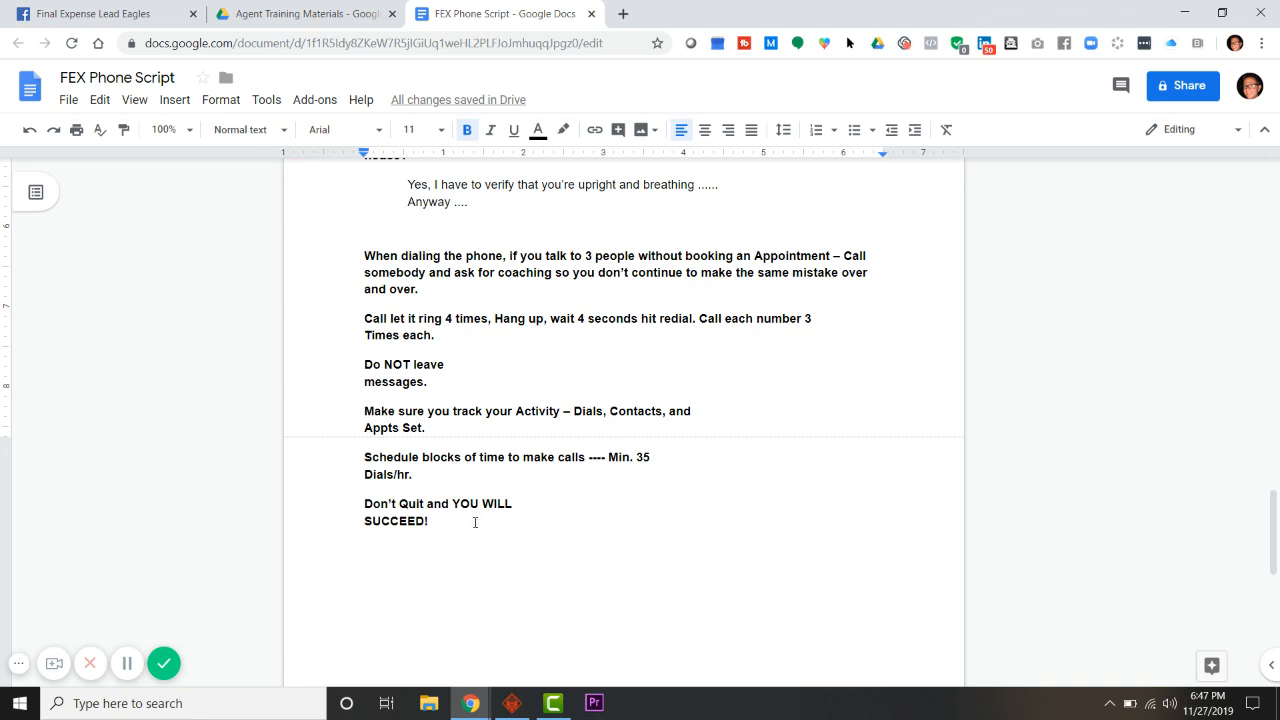
pyautogui.moveTo(460, 528)
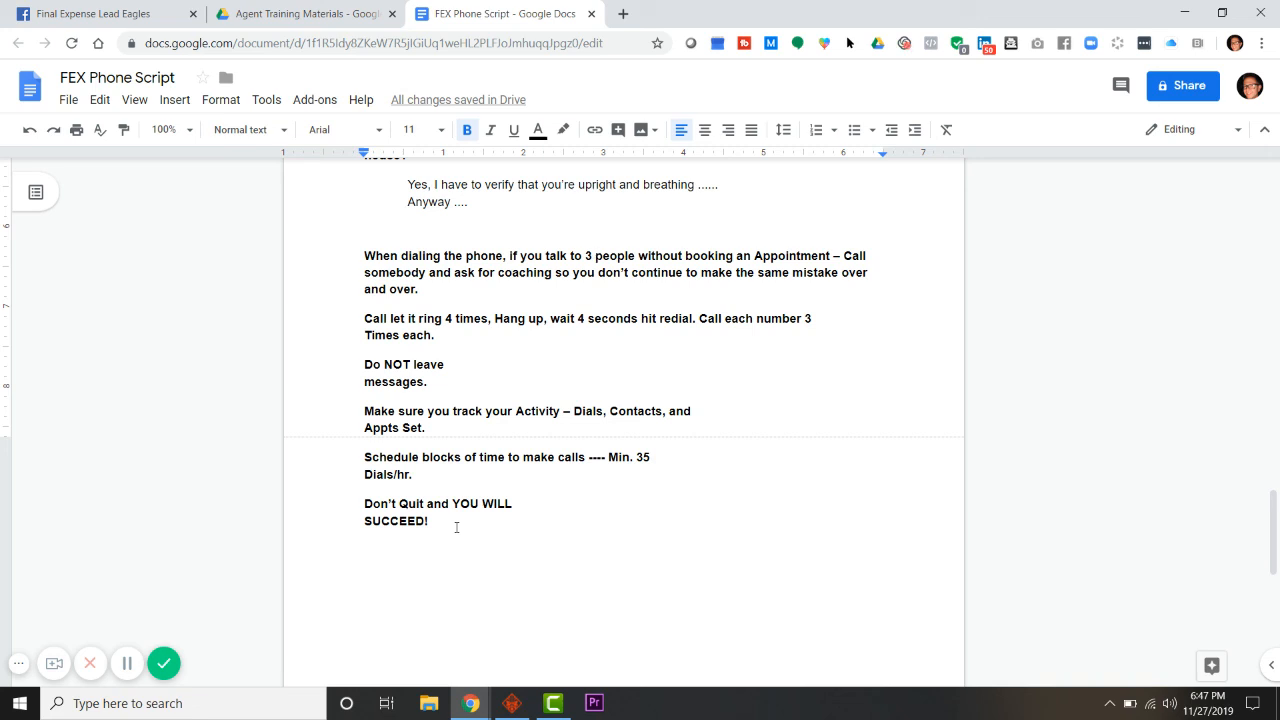
pyautogui.moveTo(576, 550)
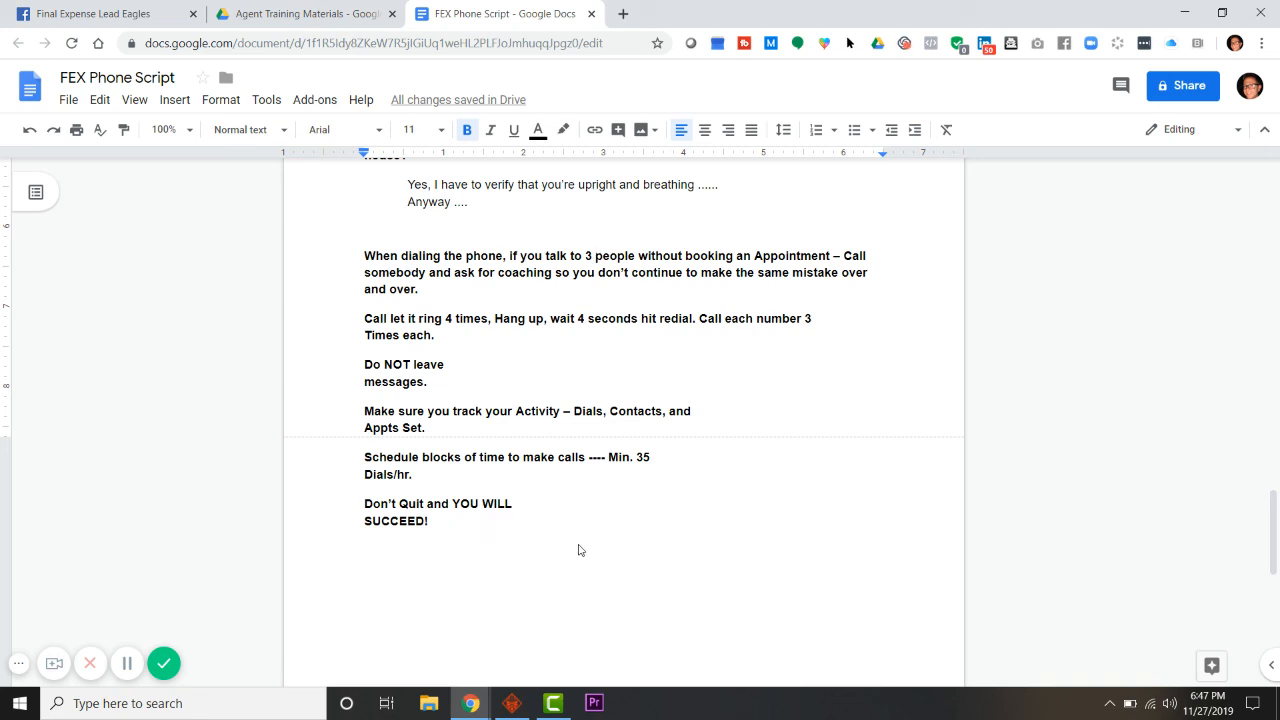